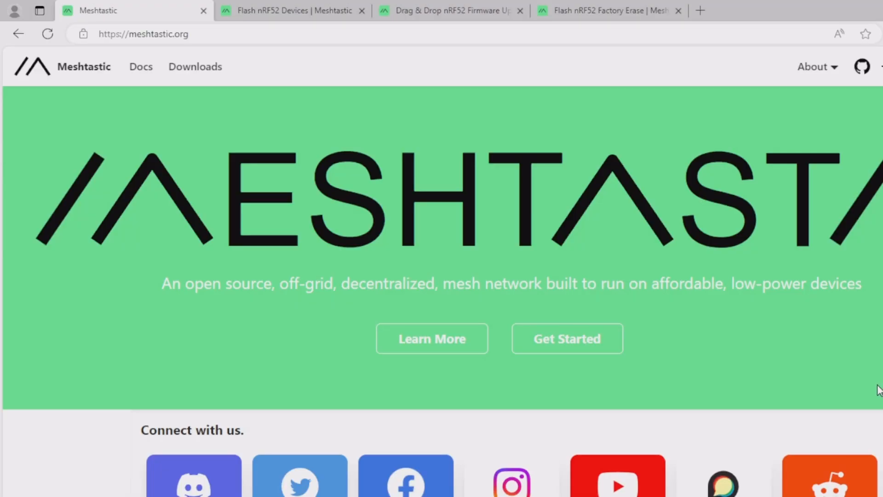
mouse_move(565, 26)
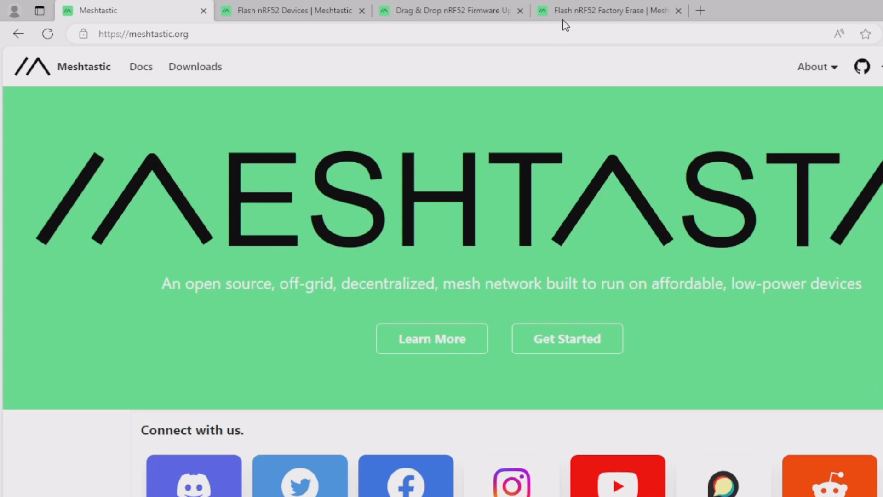
- Review the Factory Erase guide, highlighting 'serial console' in step 6 and the page title
left_click(608, 10)
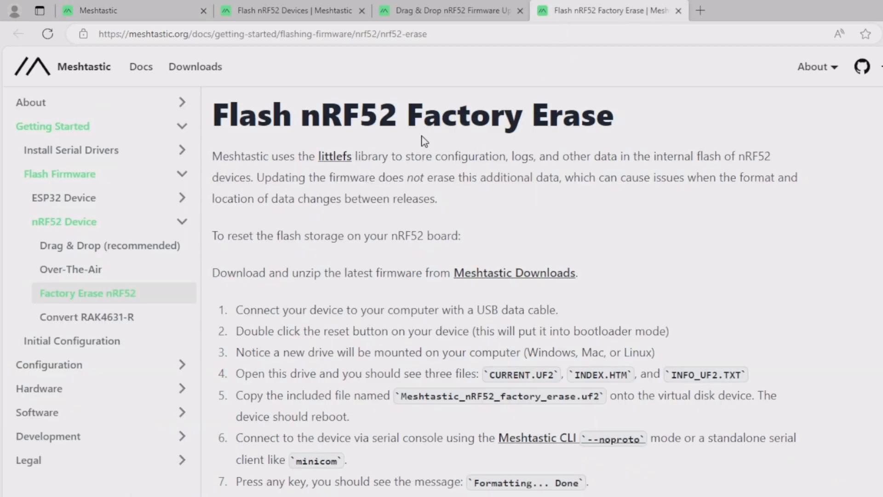
scroll("down", 3)
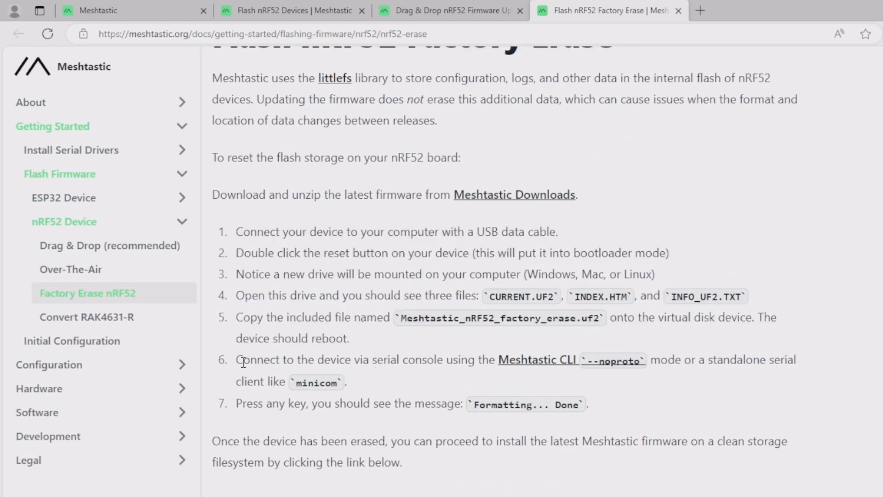
mouse_move(376, 390)
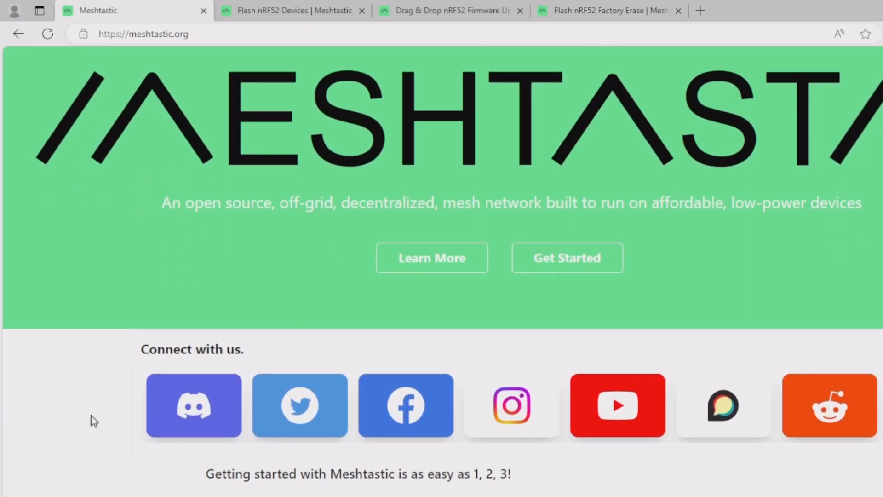
scroll("down", 3)
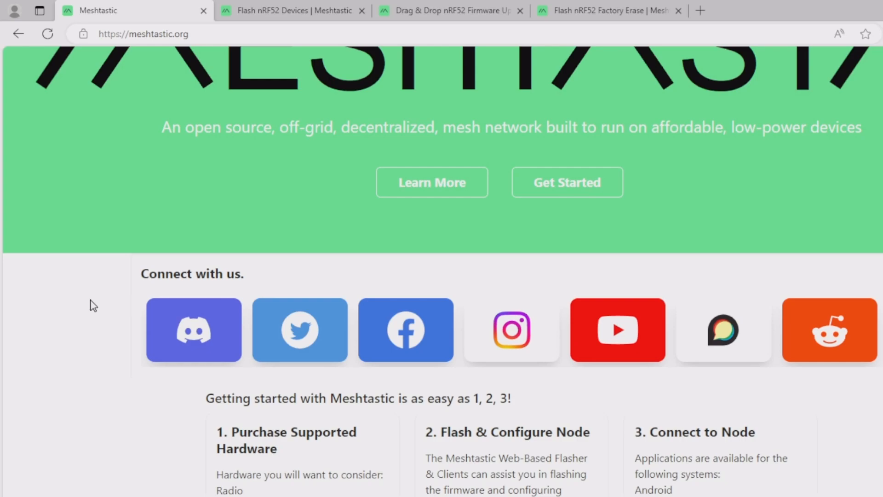
left_click(608, 10)
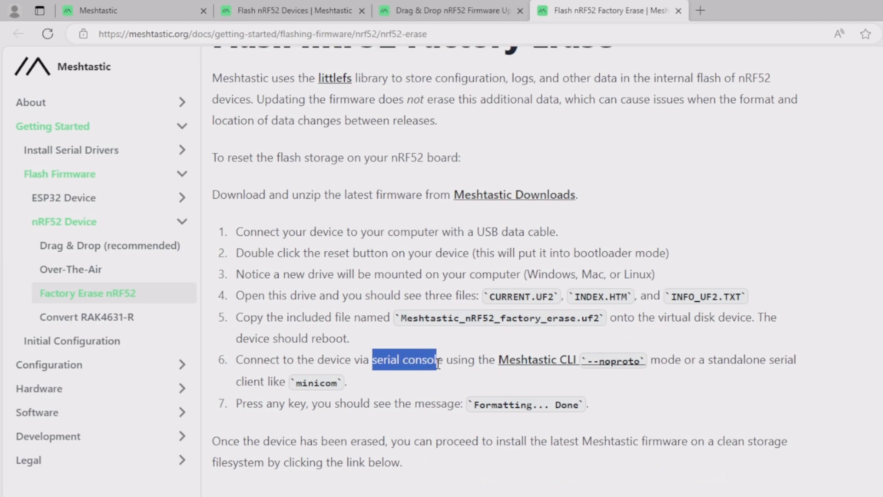
double_click(407, 359)
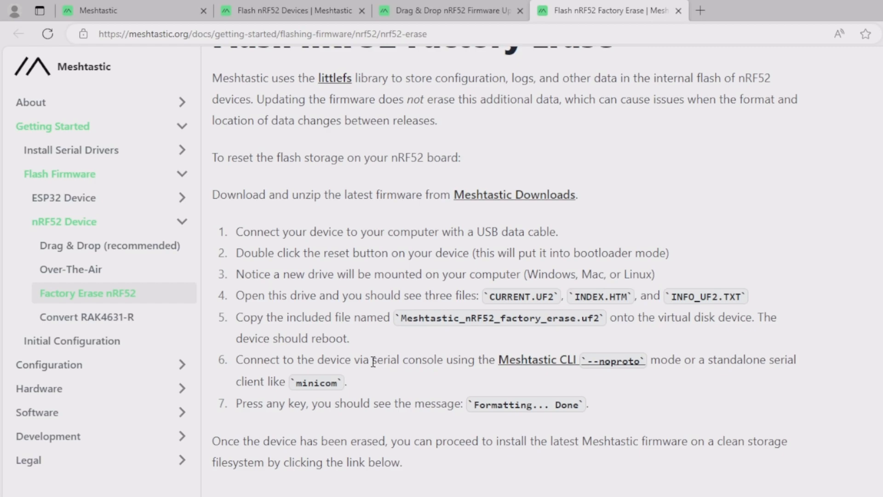
double_click(407, 360)
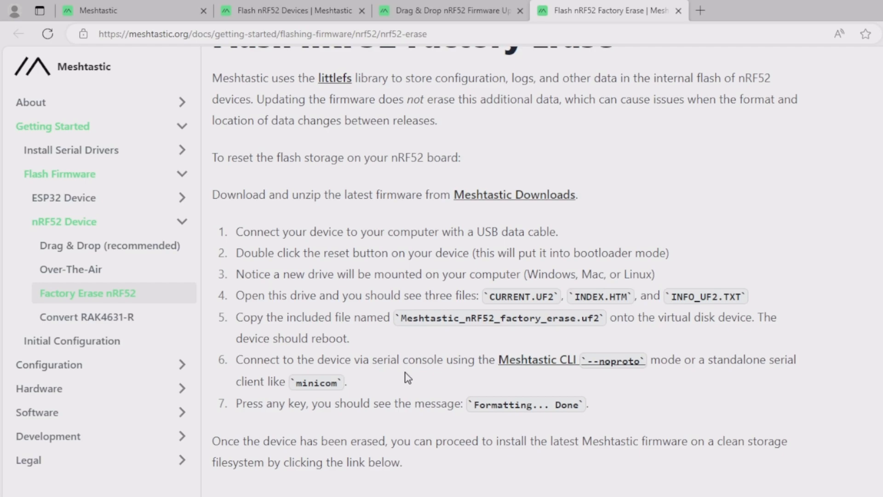
scroll("up", 3)
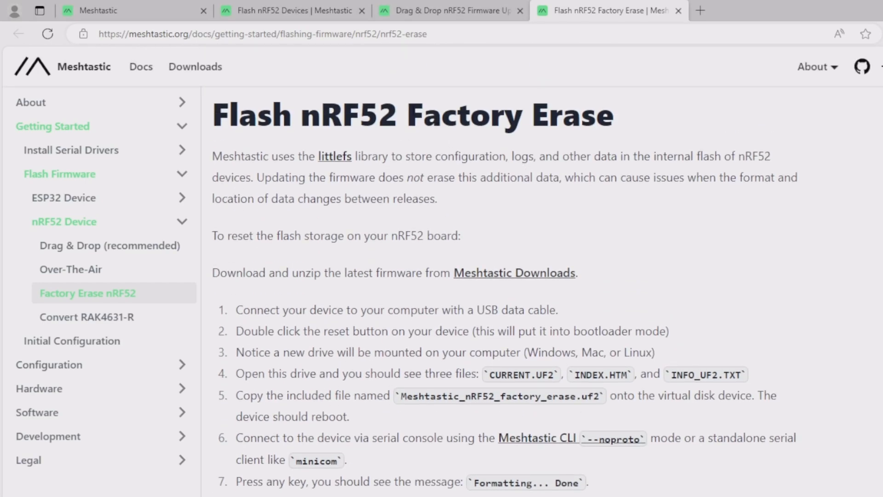
double_click(509, 115)
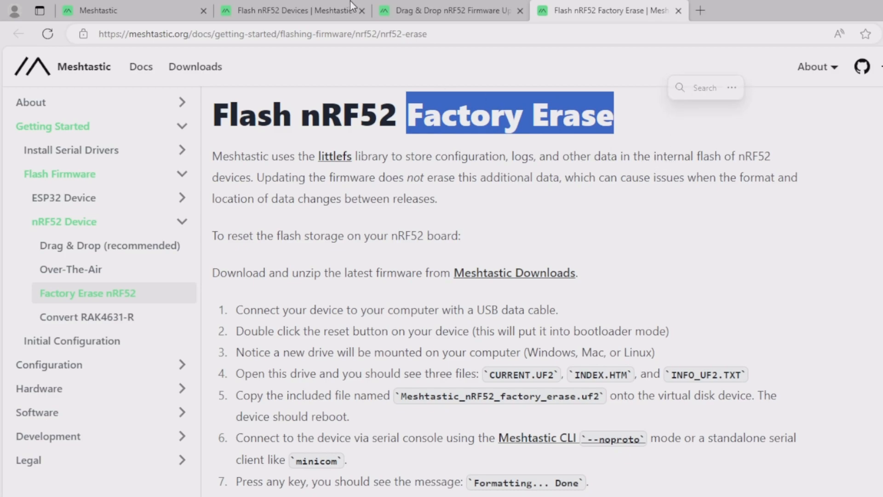
- Check the drag-and-drop guide, then go from the home page to Get Started > Flash Firmware > nRF52 Device
left_click(450, 11)
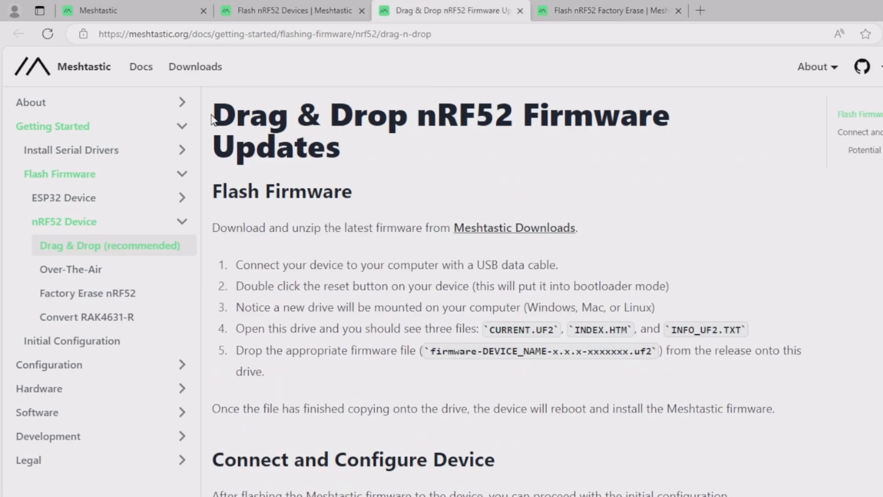
mouse_move(416, 126)
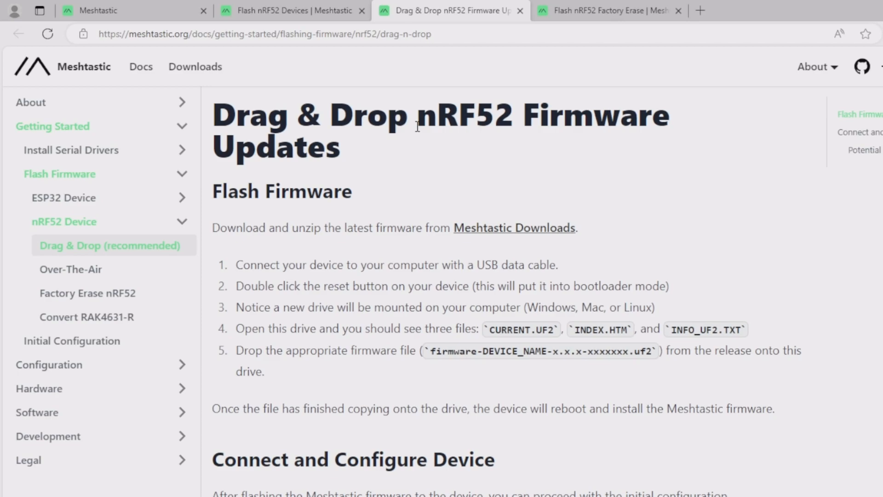
left_click(98, 10)
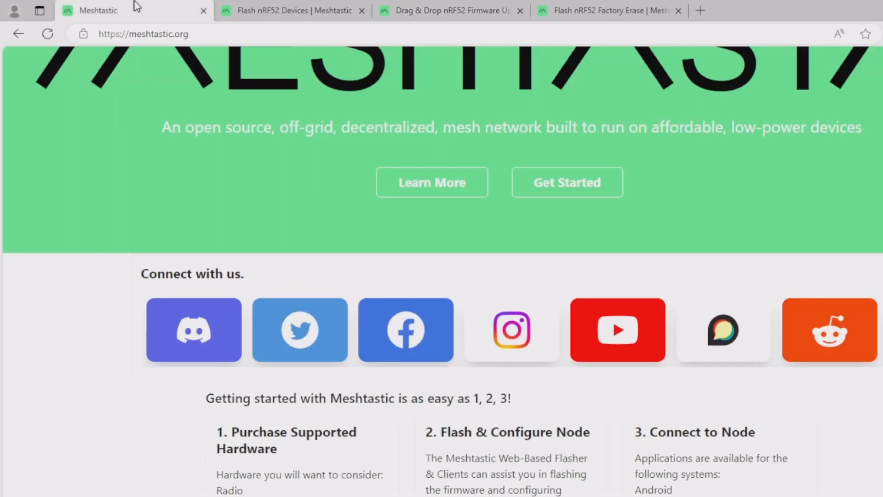
scroll("up", 3)
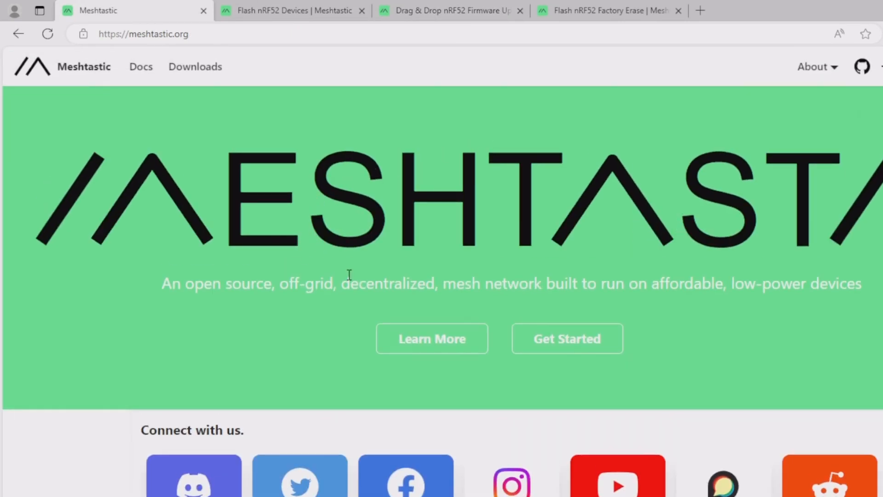
left_click(566, 338)
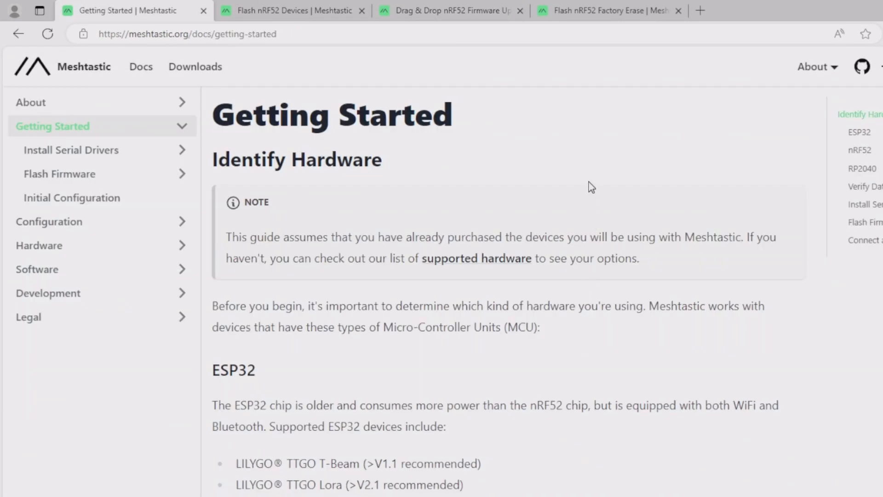
left_click(60, 173)
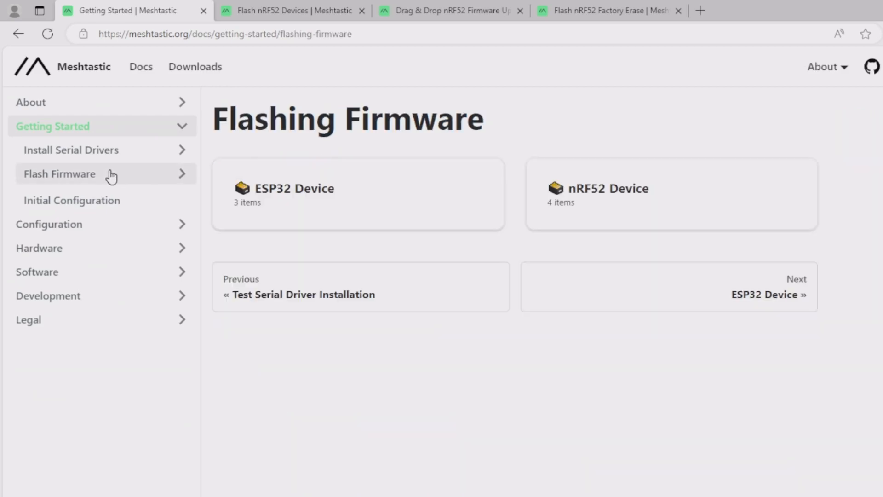
left_click(59, 173)
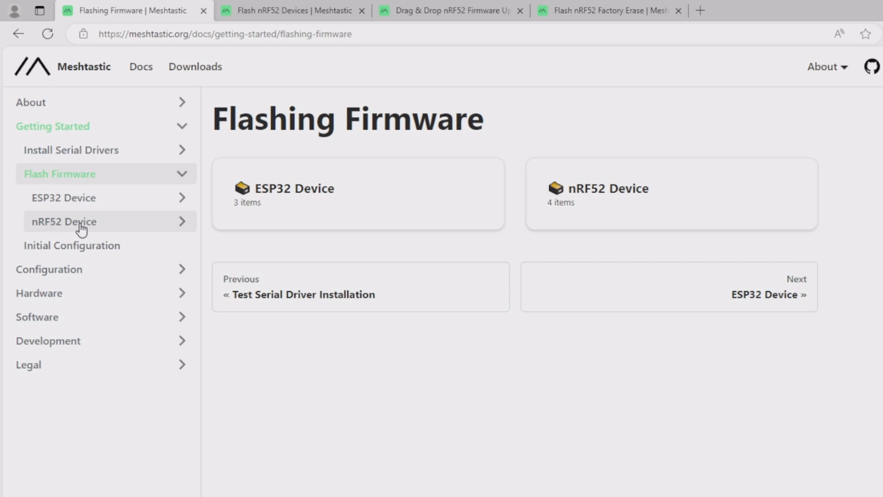
left_click(65, 221)
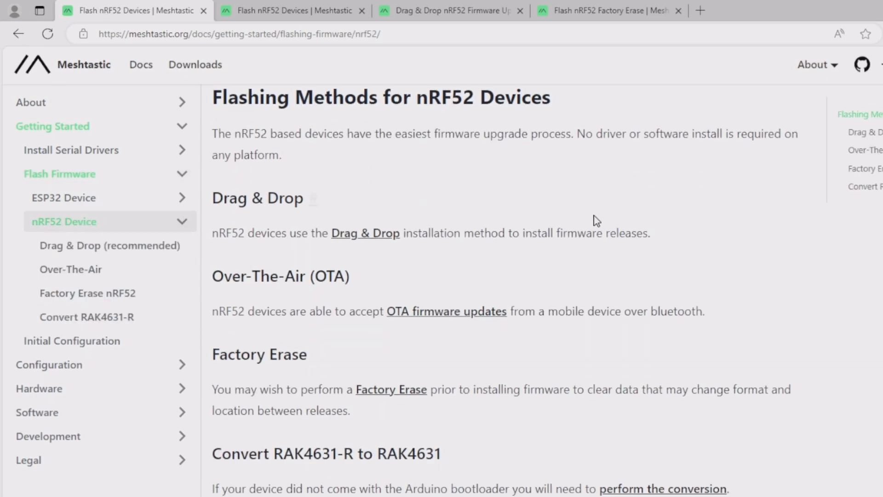
- Highlight the download-latest-firmware instruction and bring up the Meshtastic Downloads link options
scroll("up", 3)
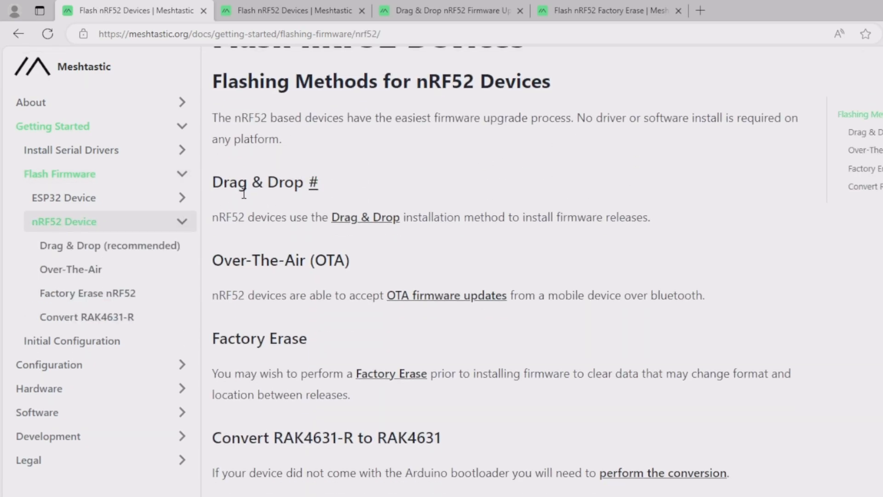
mouse_move(298, 338)
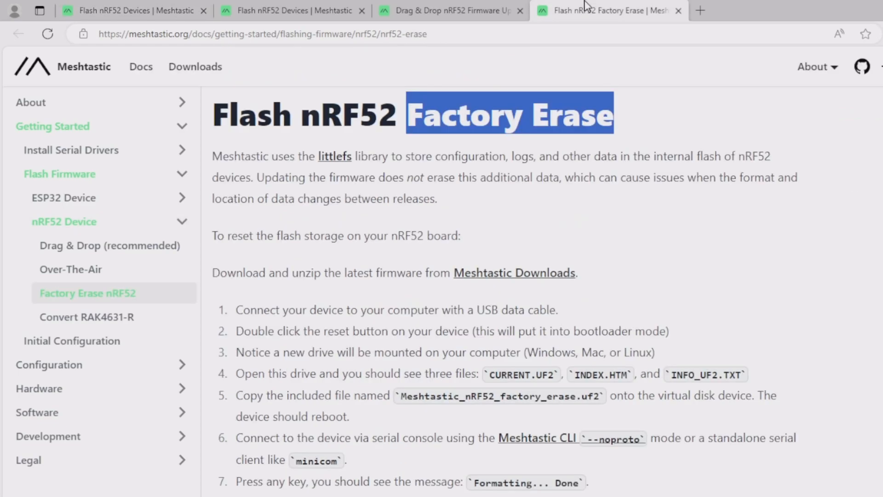
scroll("down", 3)
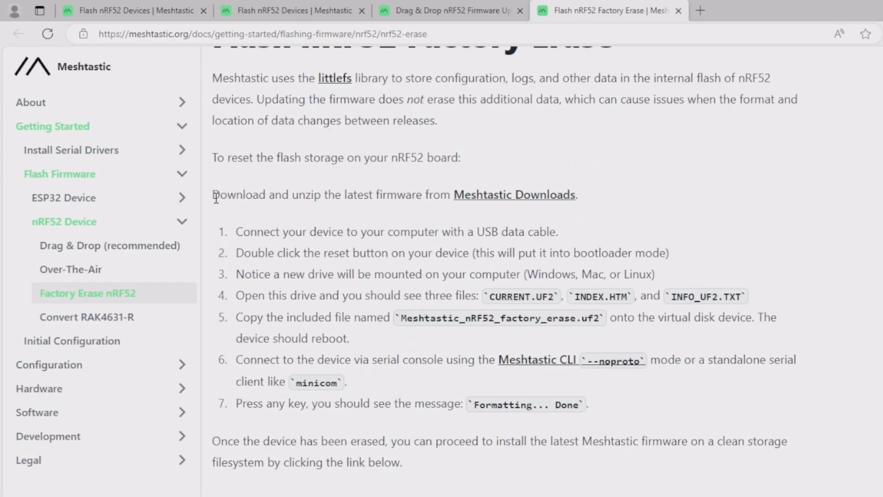
double_click(222, 194)
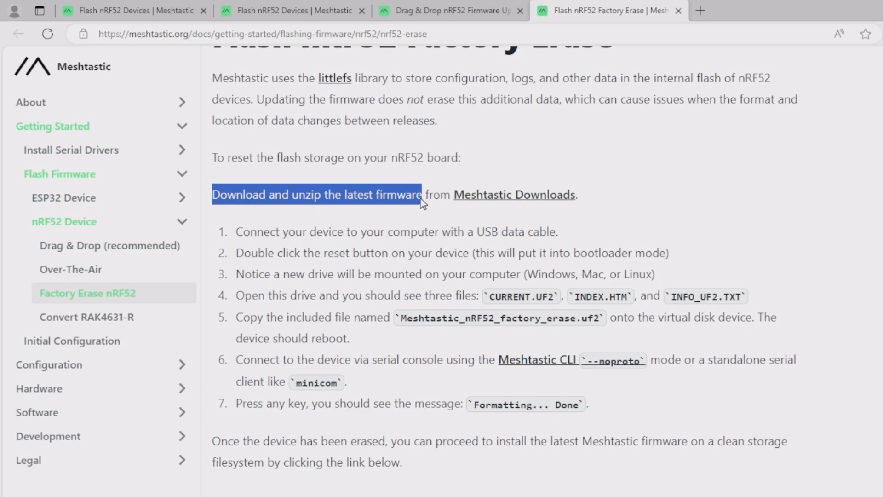
right_click(514, 194)
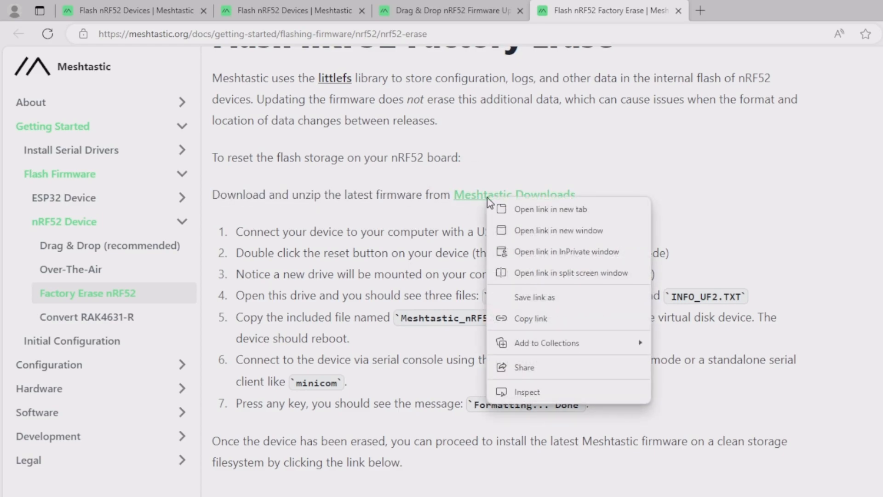
- Open the Meshtastic Downloads page in a new tab and download the Stable firmware release
left_click(553, 209)
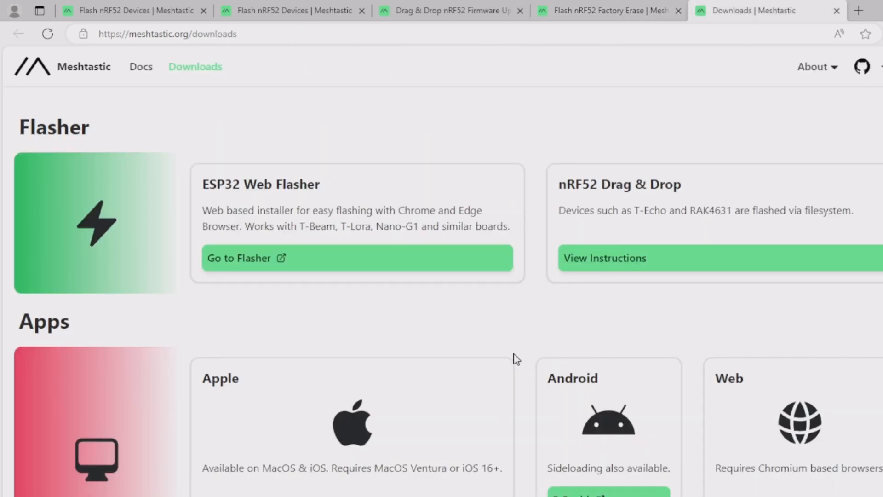
mouse_move(413, 159)
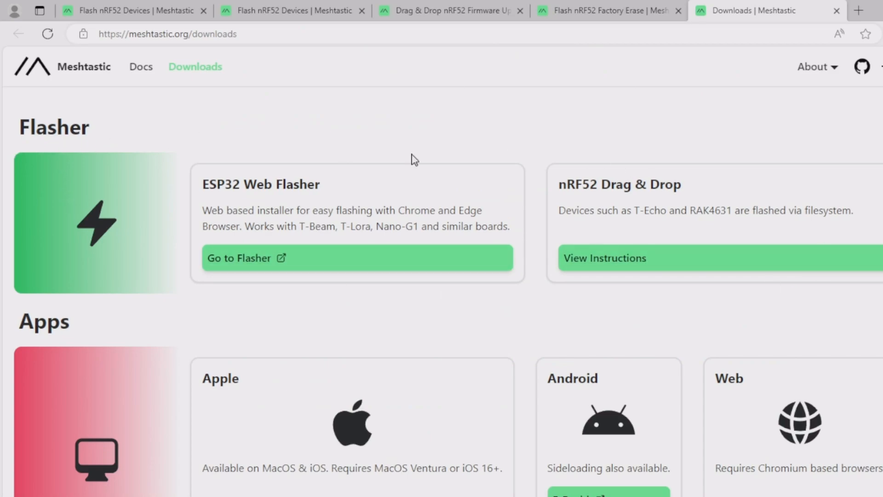
scroll("down", 3)
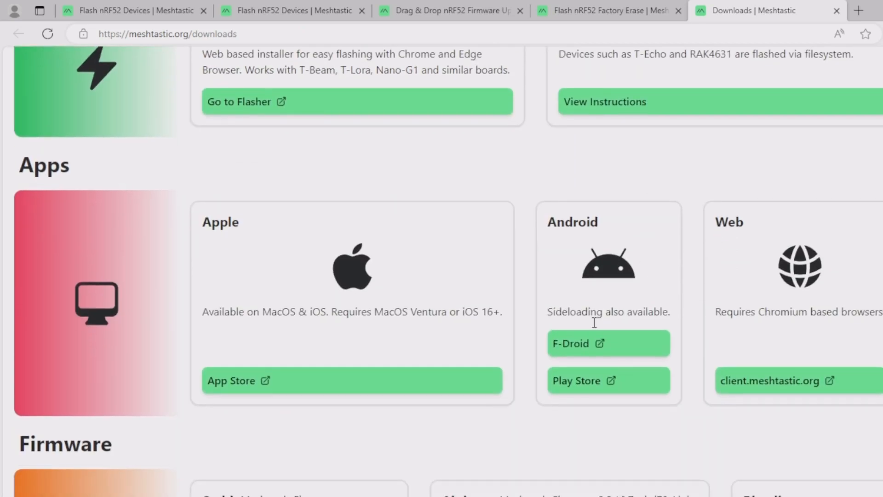
scroll("down", 3)
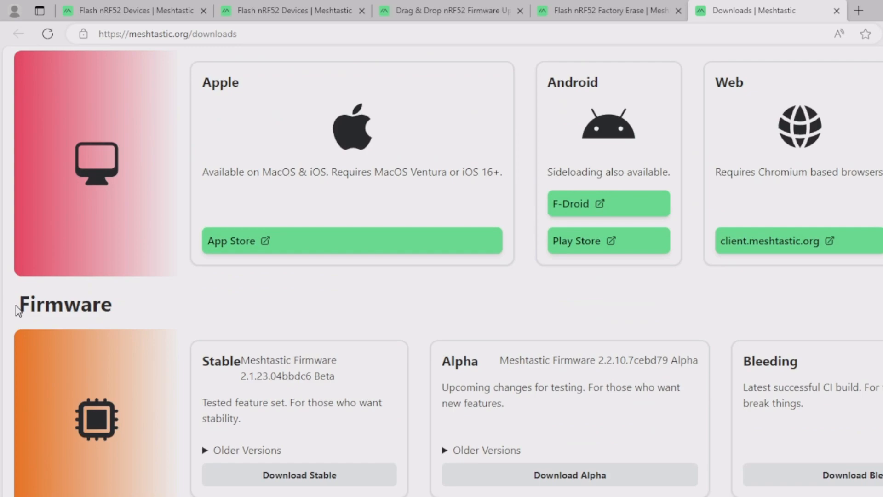
mouse_move(285, 327)
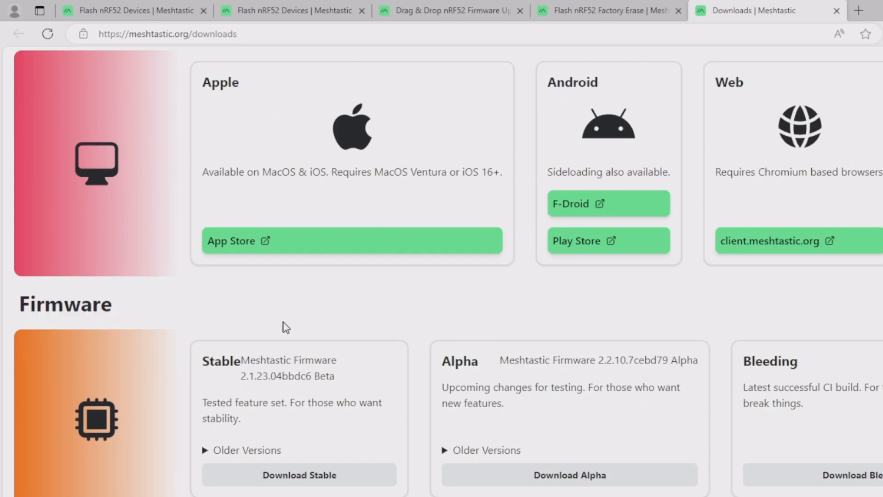
mouse_move(287, 368)
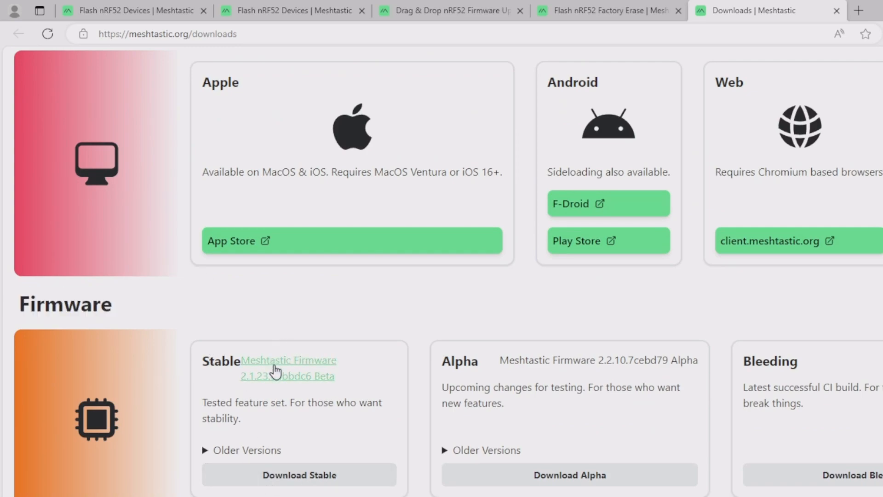
mouse_move(524, 463)
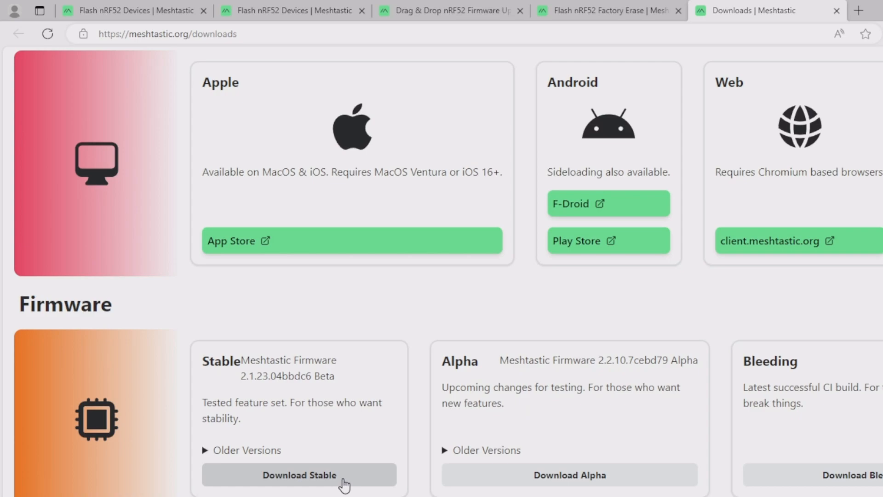
left_click(298, 475)
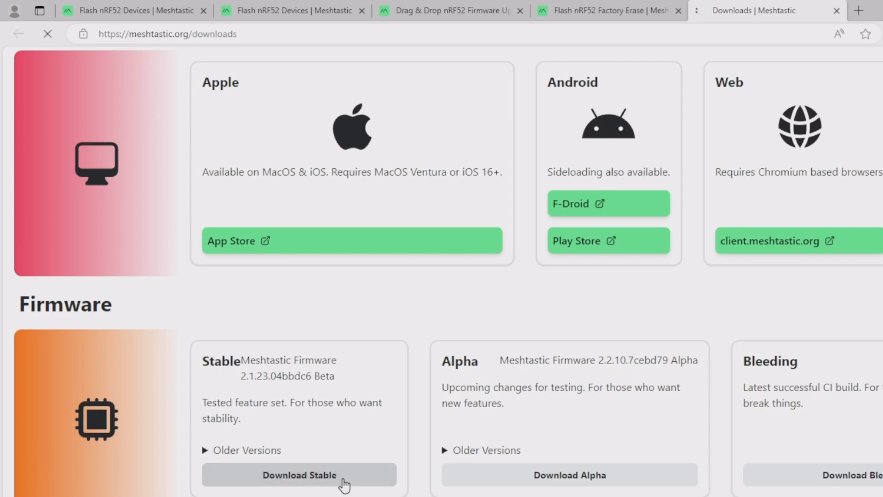
left_click(299, 474)
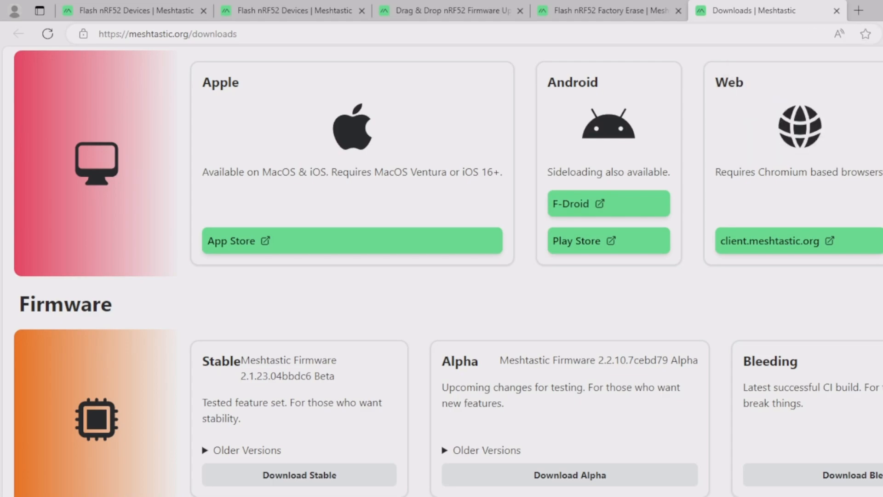
- Return to the Factory Erase guide tab
left_click(608, 10)
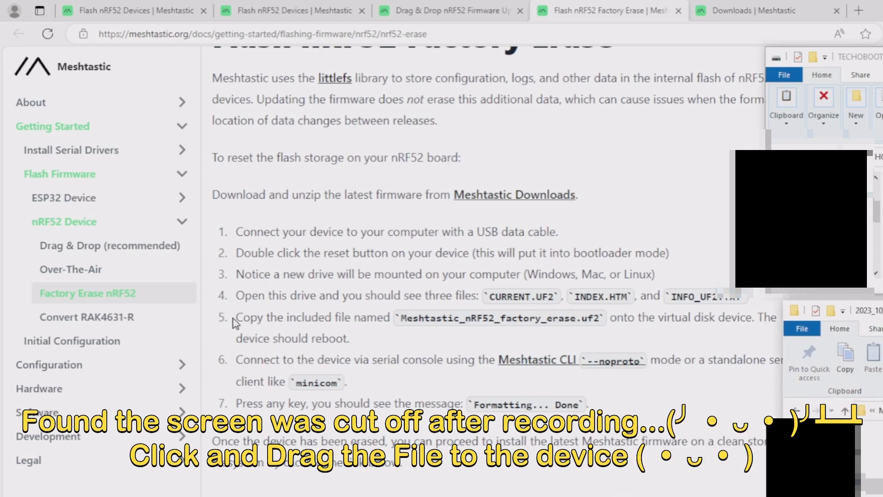
mouse_move(668, 323)
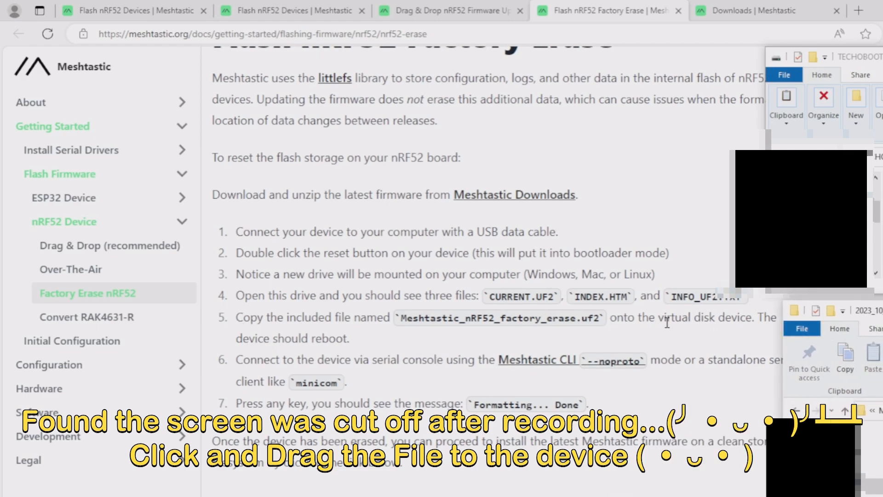
mouse_move(565, 347)
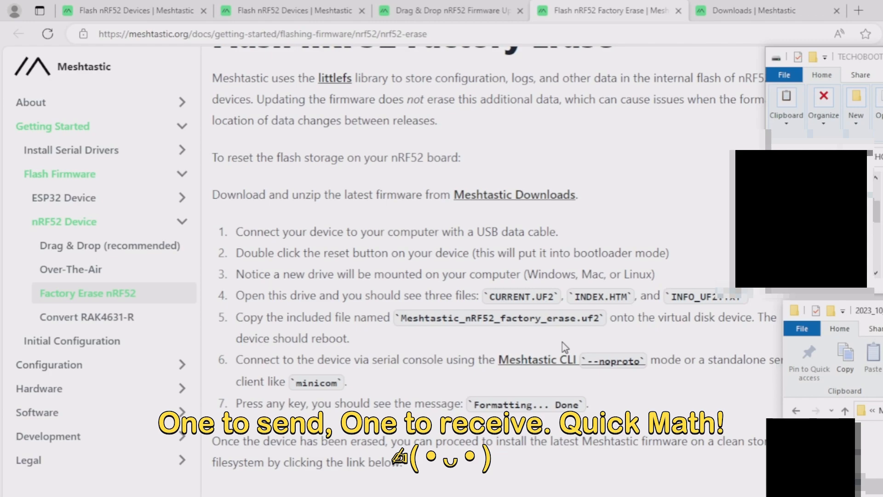
left_click(836, 10)
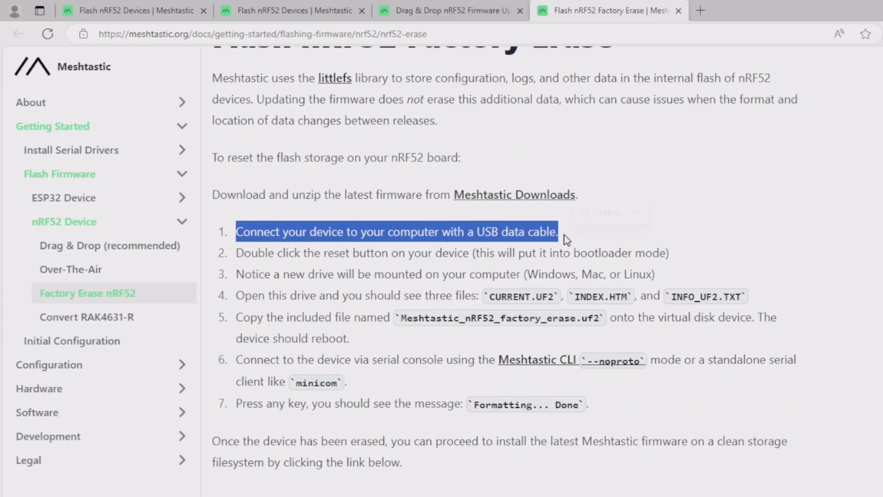
mouse_move(252, 253)
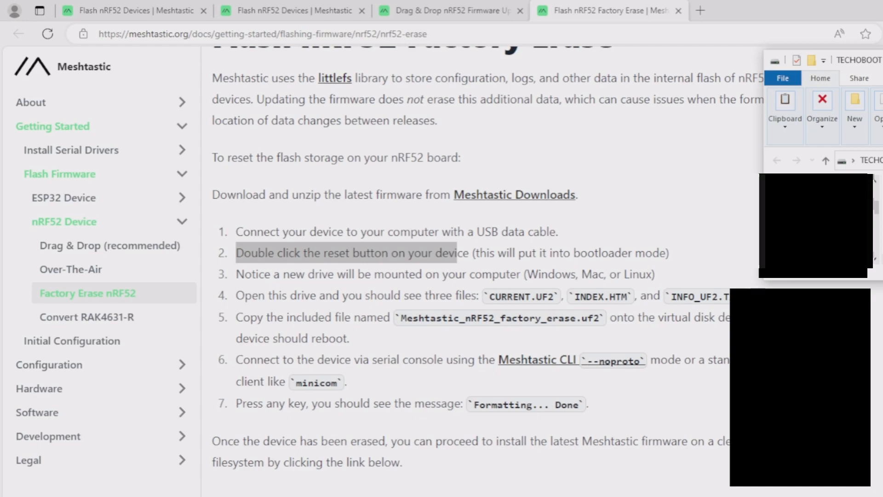
- Revisit the Meshtastic Downloads link and clear the text selection in the guide
left_click(513, 194)
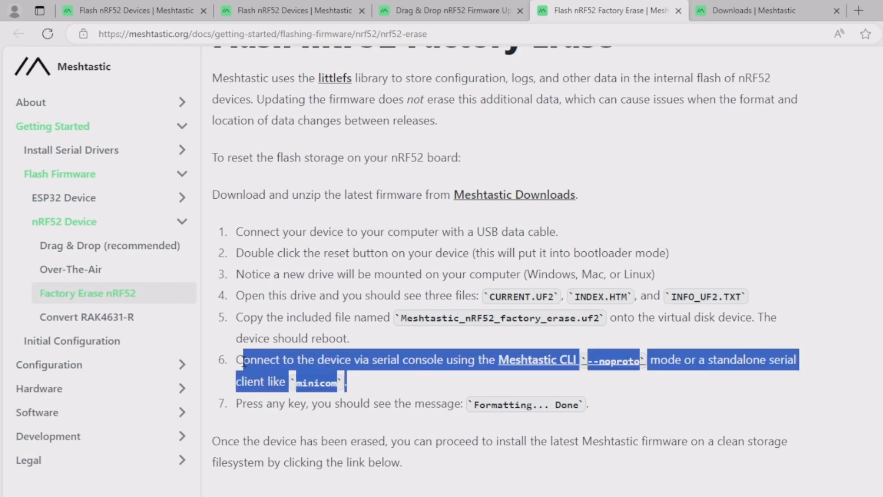
left_click(408, 386)
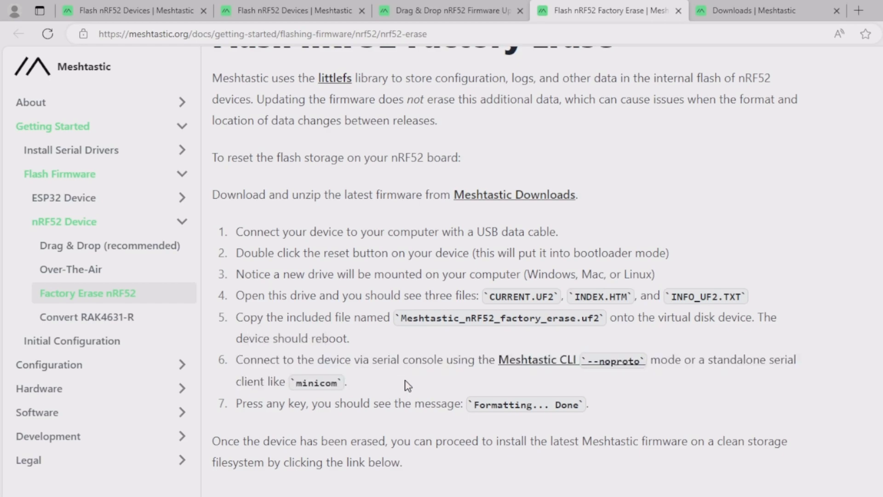
mouse_move(410, 385)
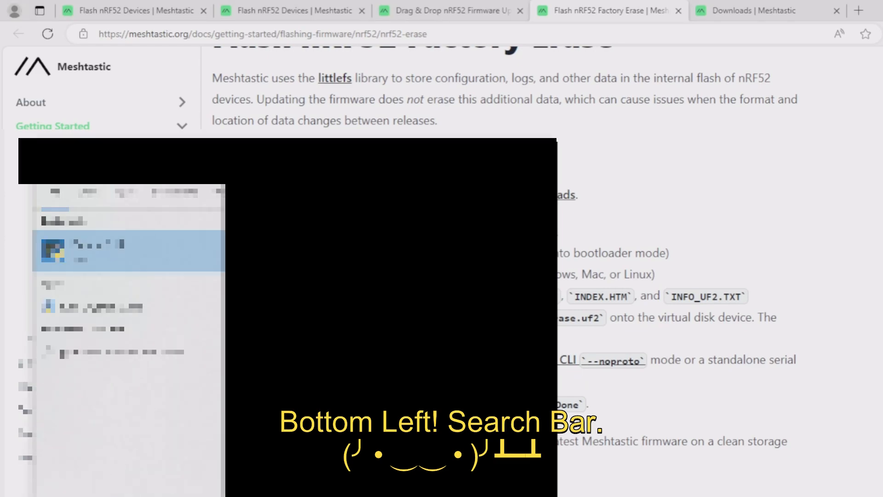
- Search Microsoft Store for 'python', showing Python 3.11 as already installed
type("python")
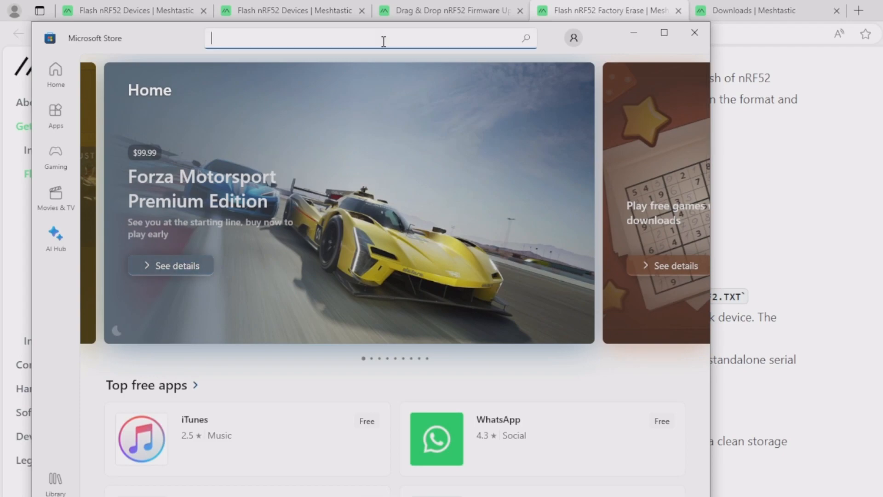
type("pytho")
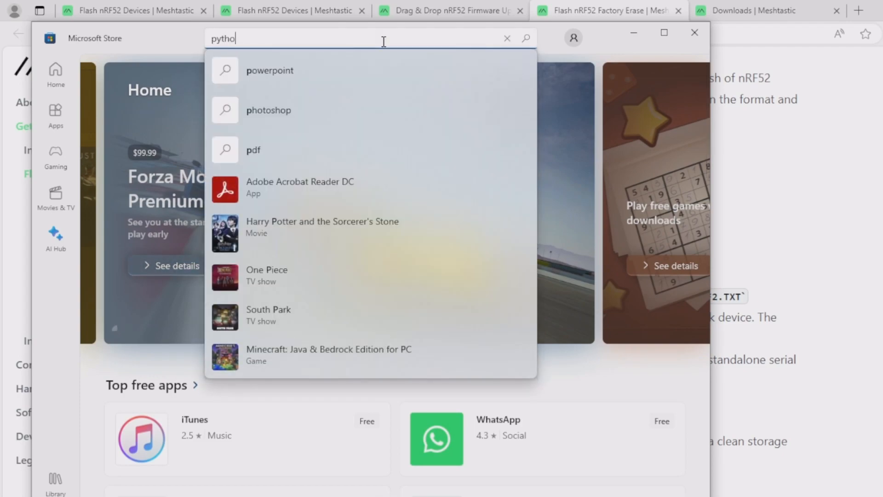
key("Return")
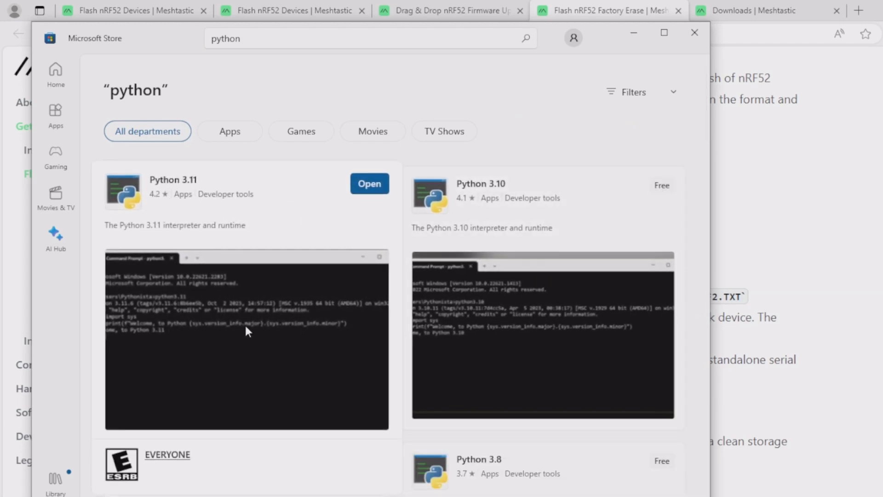
mouse_move(157, 187)
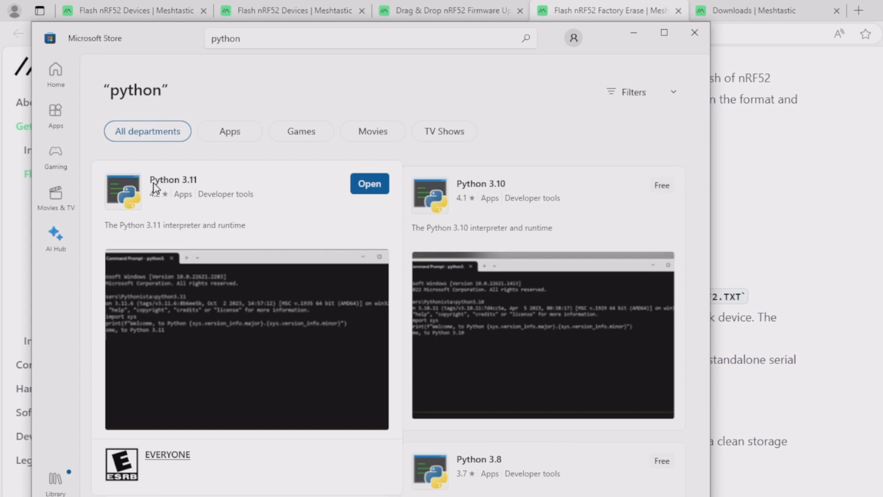
mouse_move(369, 184)
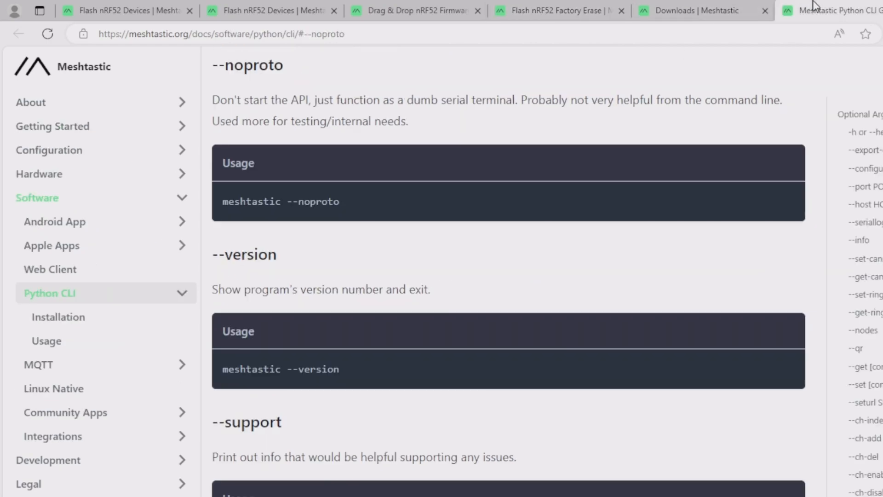
- Close the Downloads tab and open the Python CLI installation guide at the pip3 commands
left_click(765, 11)
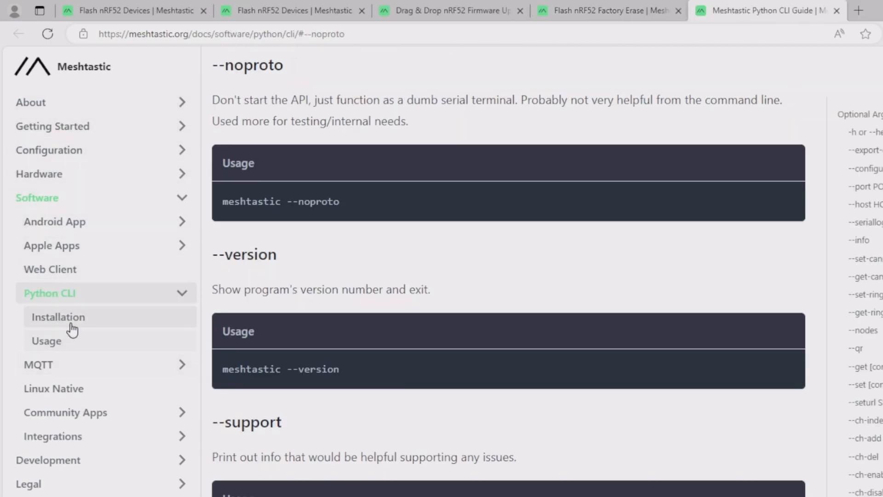
mouse_move(122, 324)
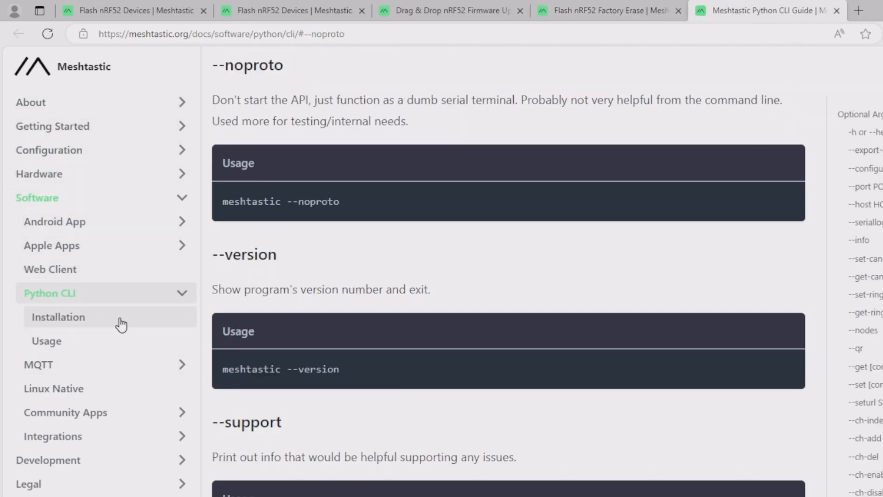
left_click(58, 316)
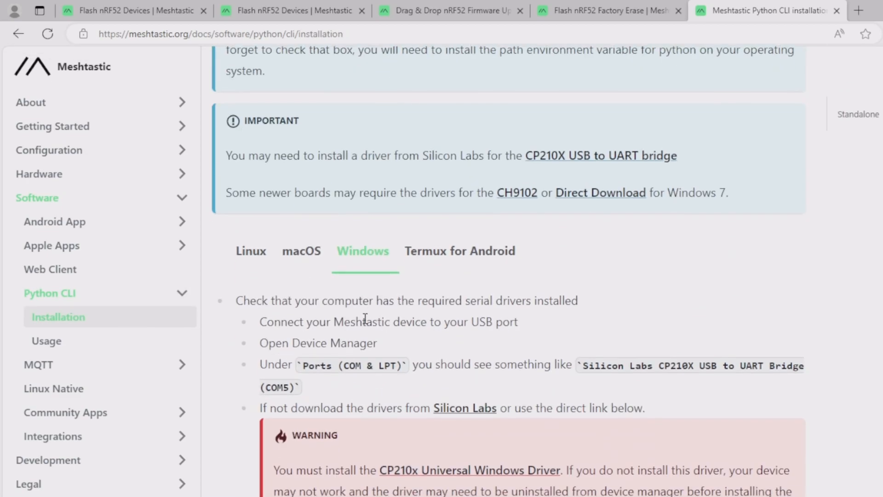
scroll("down", 3)
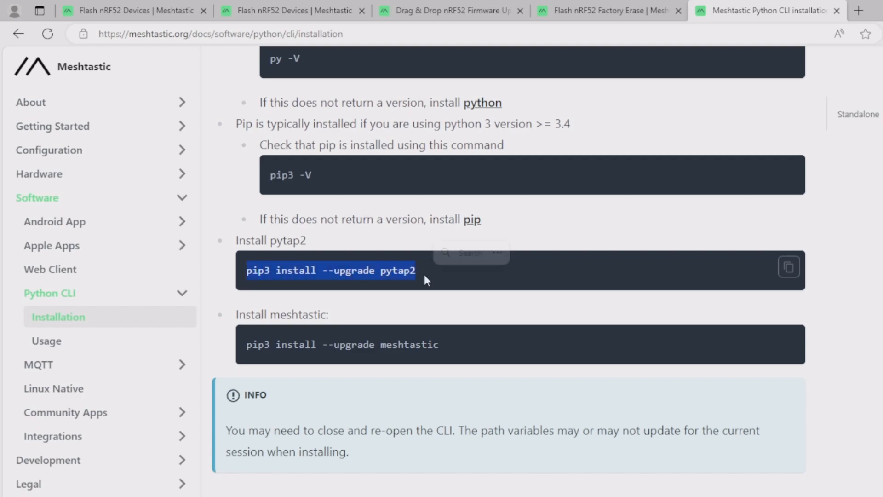
mouse_move(276, 332)
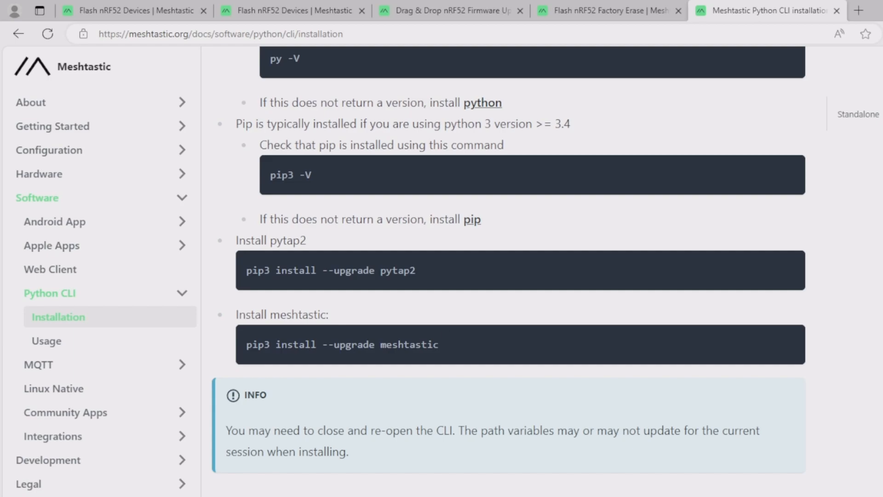
mouse_move(492, 371)
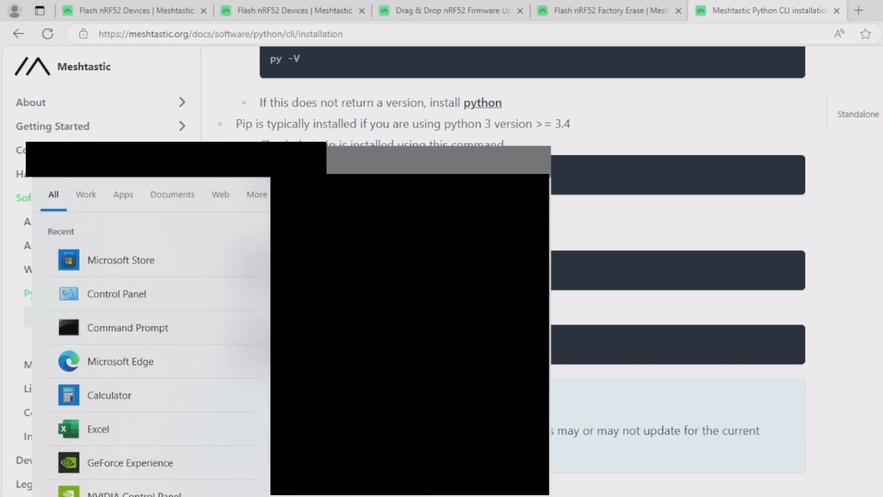
- Go through System and Security to Environment Variables and select the user Path variable
left_click(117, 294)
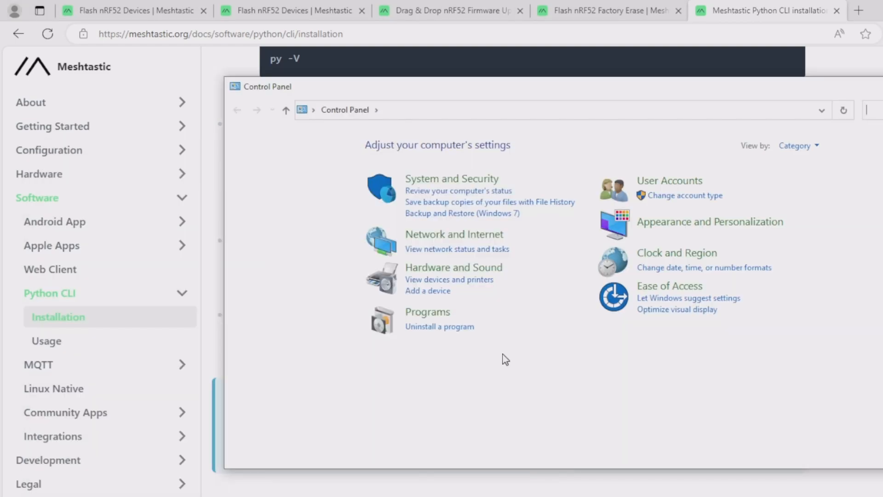
left_click(452, 179)
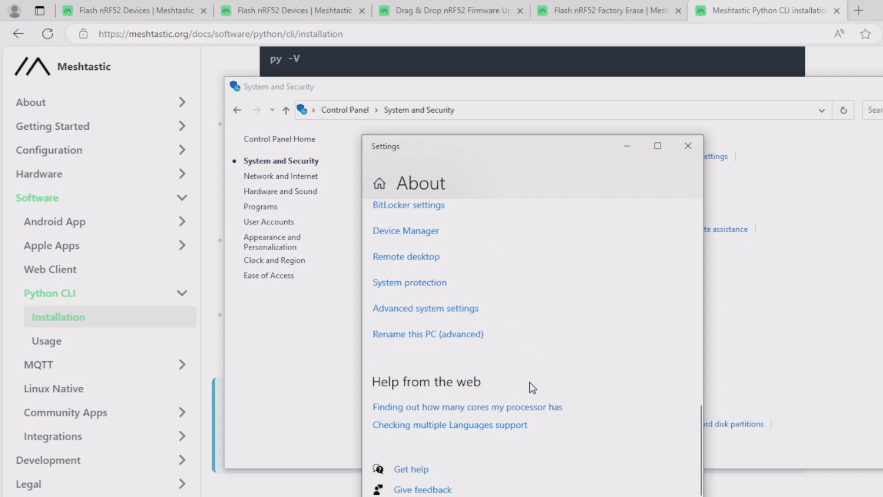
mouse_move(454, 314)
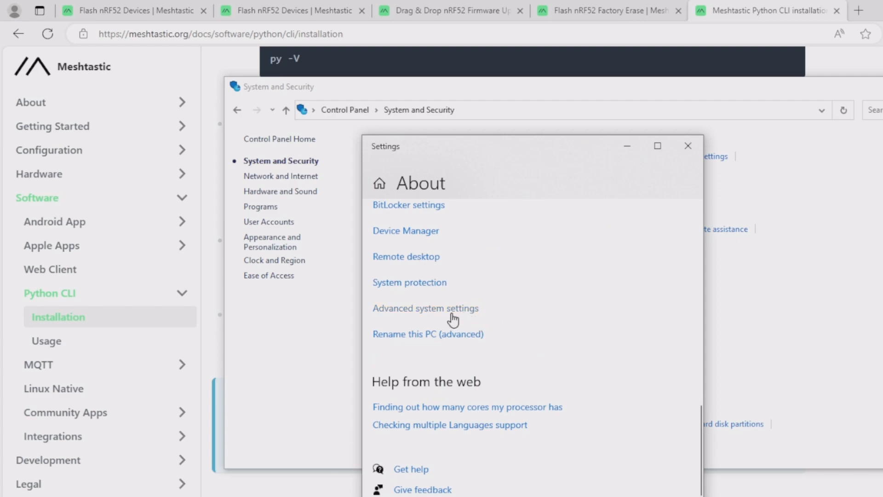
left_click(425, 307)
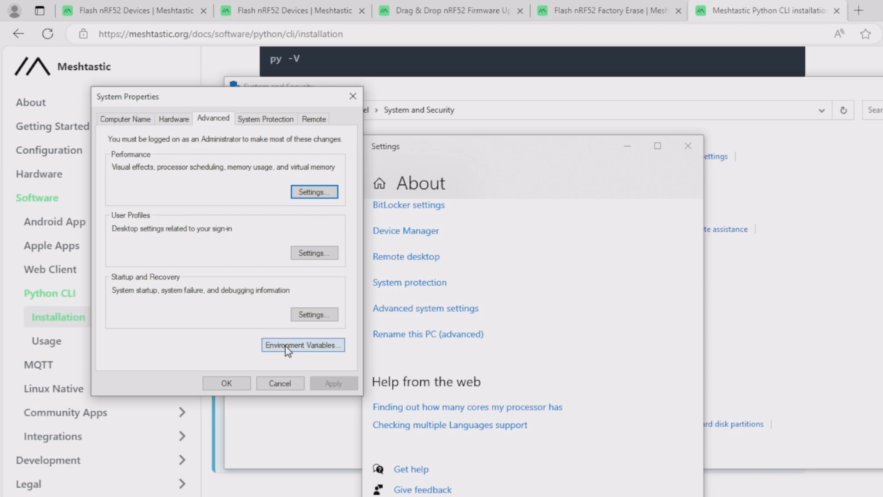
left_click(302, 344)
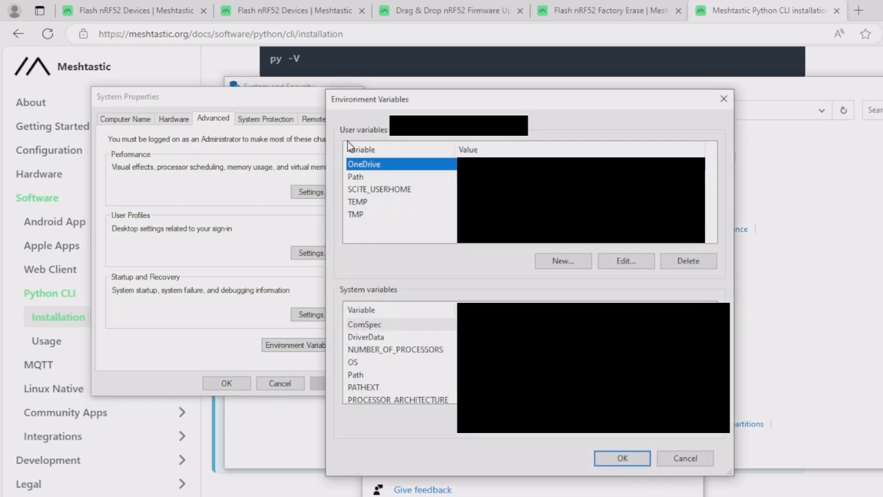
mouse_move(405, 138)
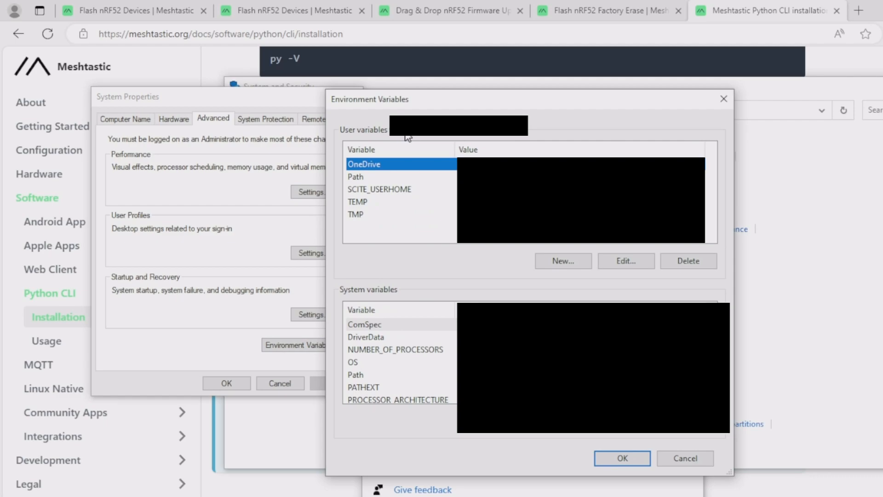
left_click(356, 176)
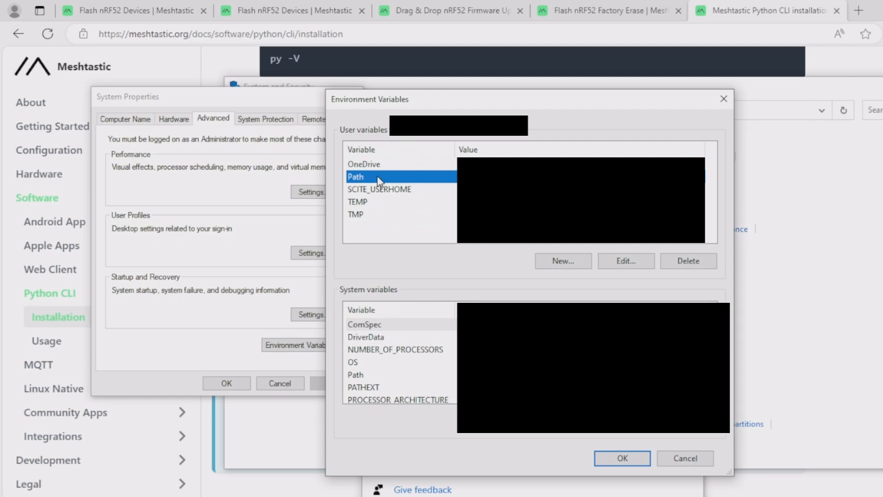
left_click(625, 261)
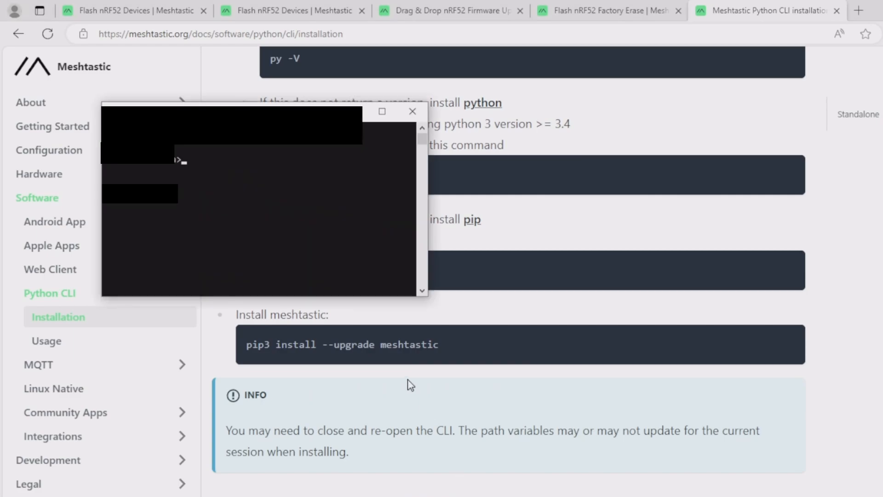
- Enter python version and meshtastic commands in Command Prompt, then return to the factory erase guide
type("python --version")
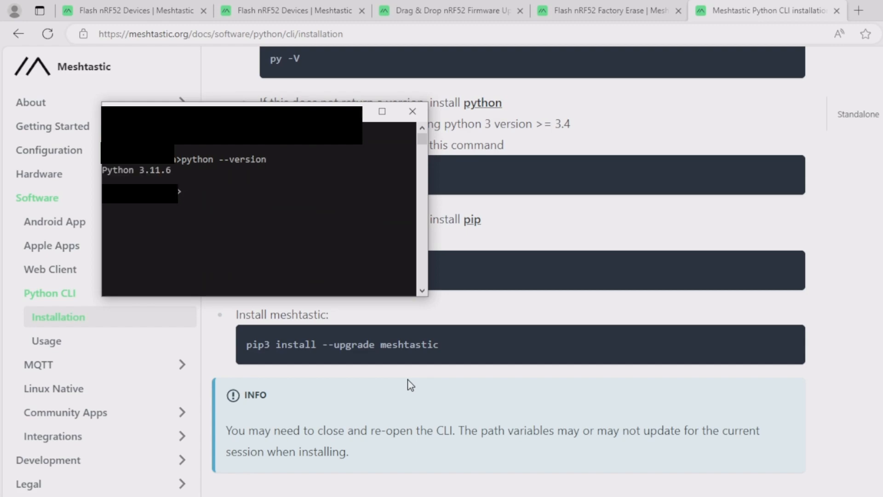
type("mesht")
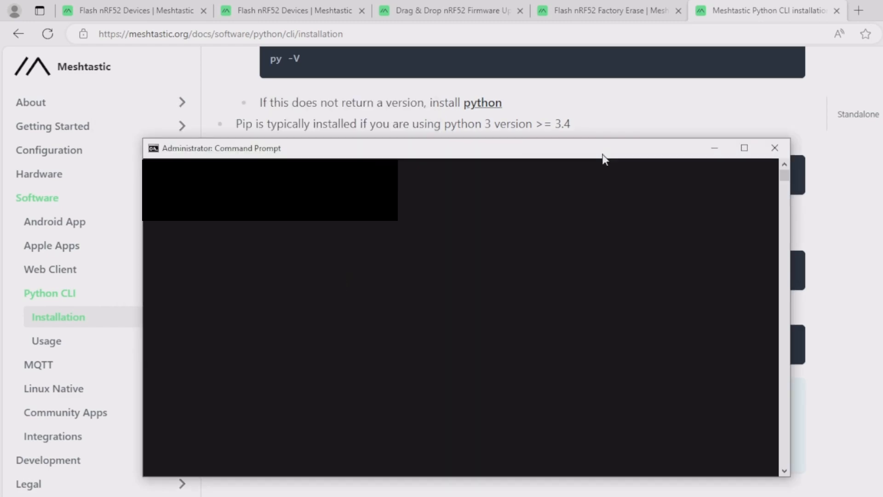
left_click(837, 10)
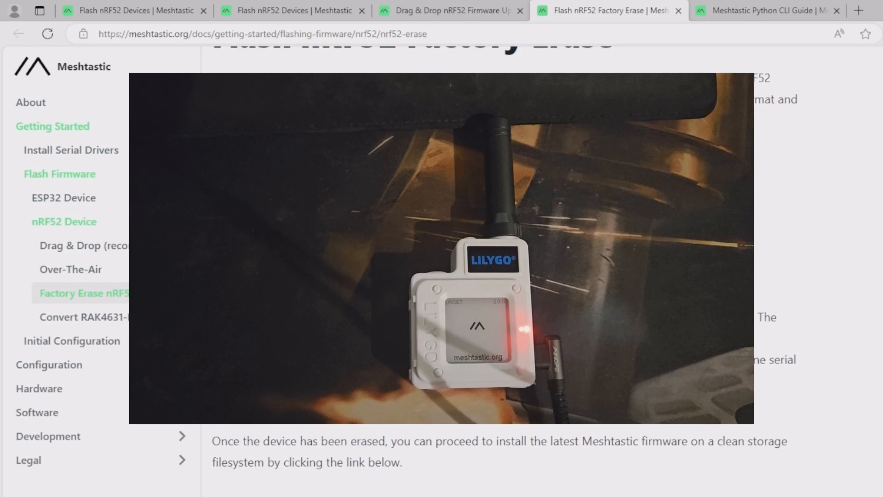
- Switch between Edge tabs, ending on the drag-and-drop firmware update guide
left_click(766, 10)
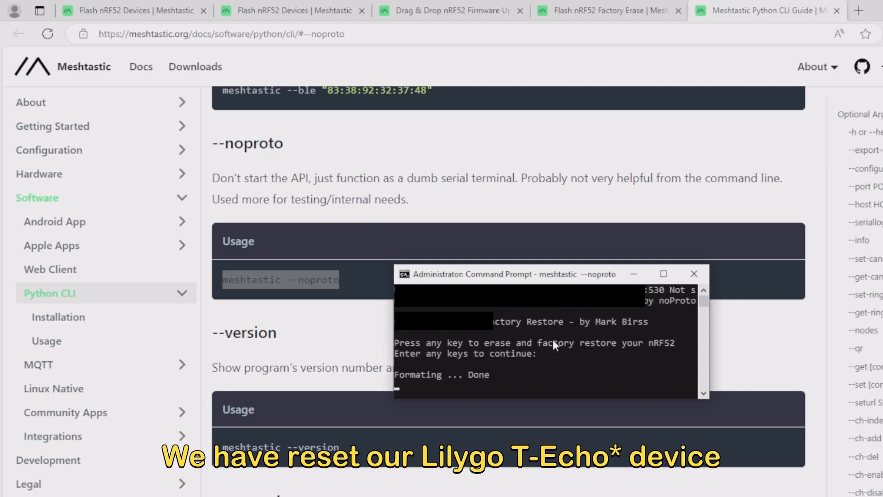
mouse_move(417, 389)
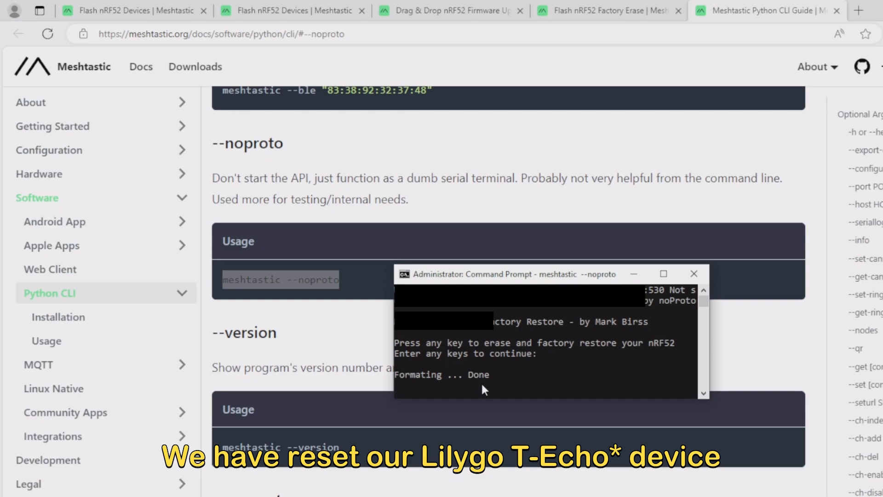
left_click(446, 10)
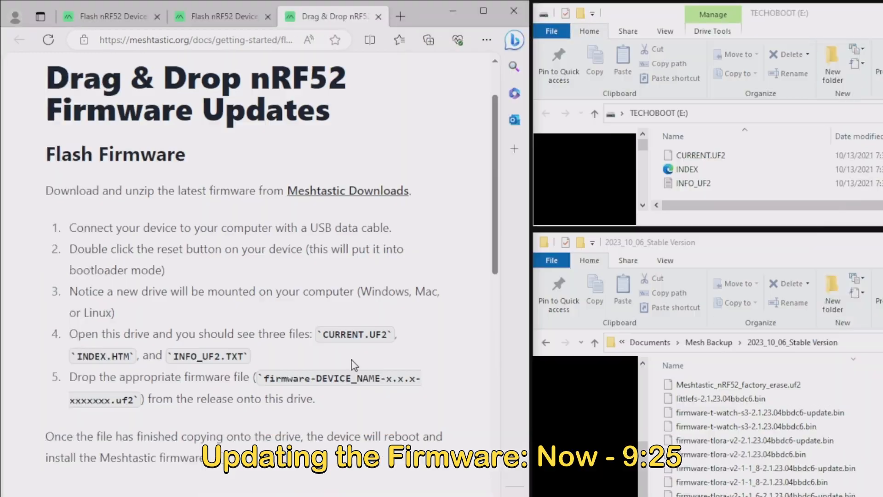
mouse_move(94, 243)
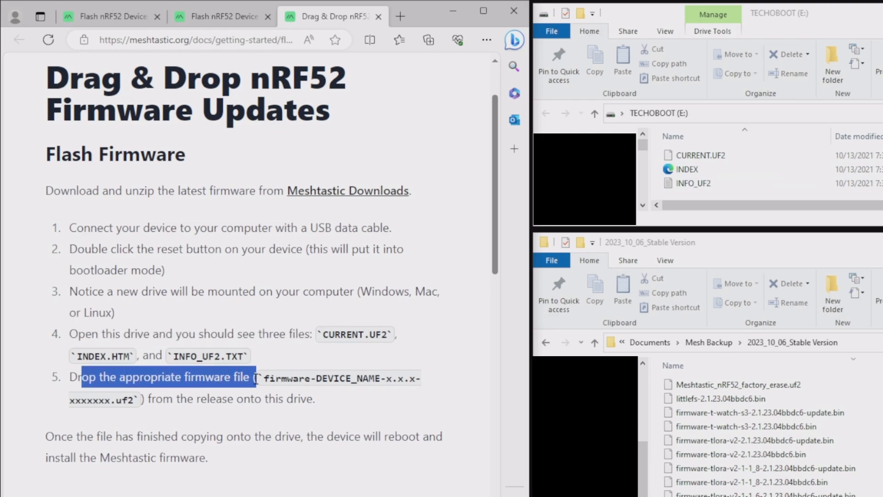
- Clear the highlighted guide text and scroll down to the Connect and Configure Device section
left_click(287, 382)
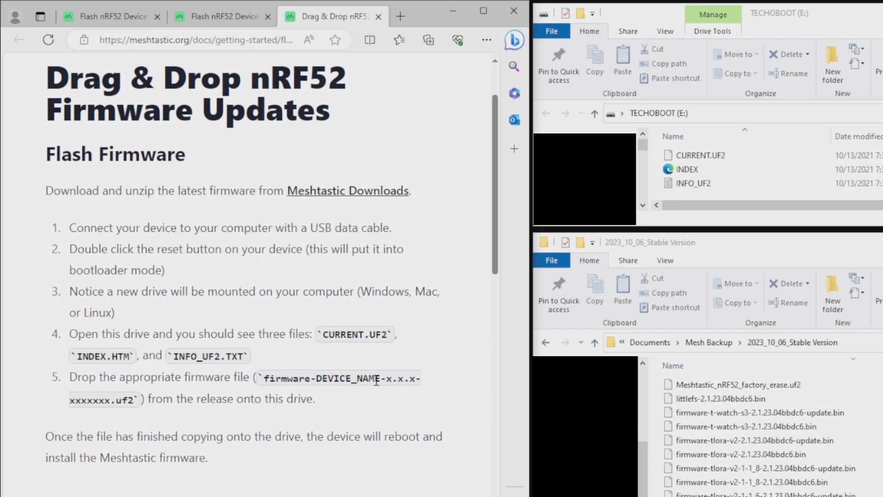
mouse_move(118, 389)
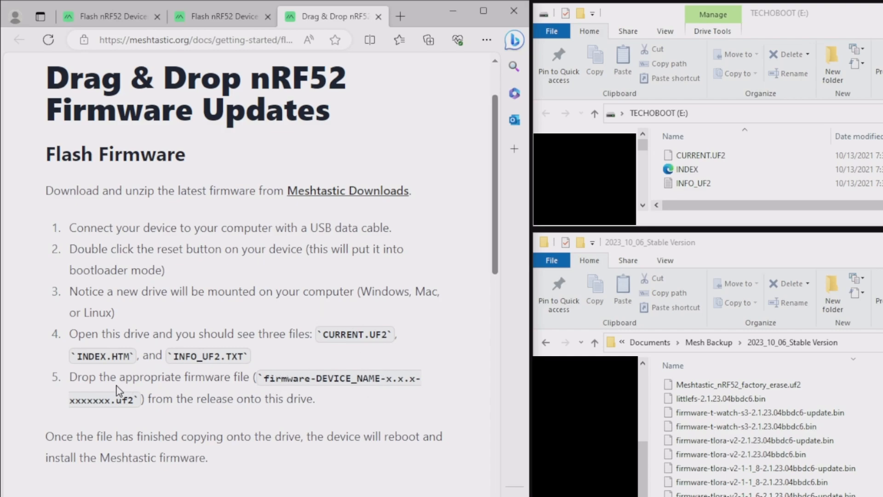
mouse_move(768, 244)
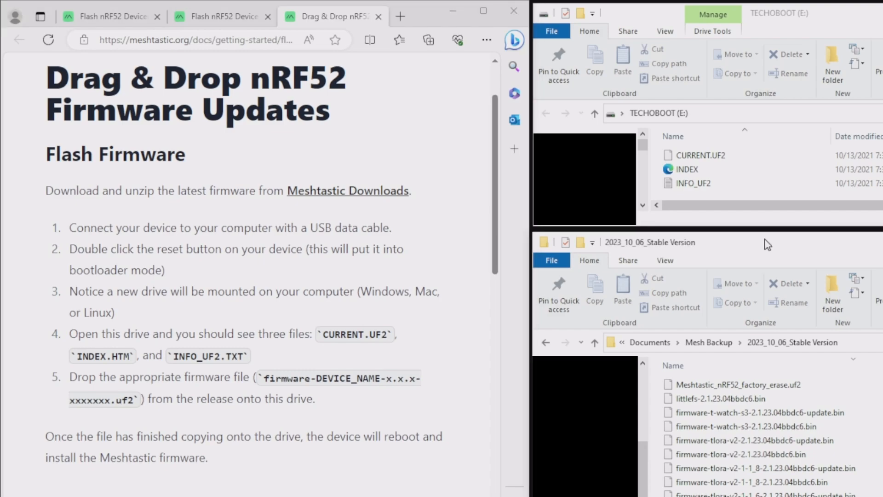
mouse_move(732, 385)
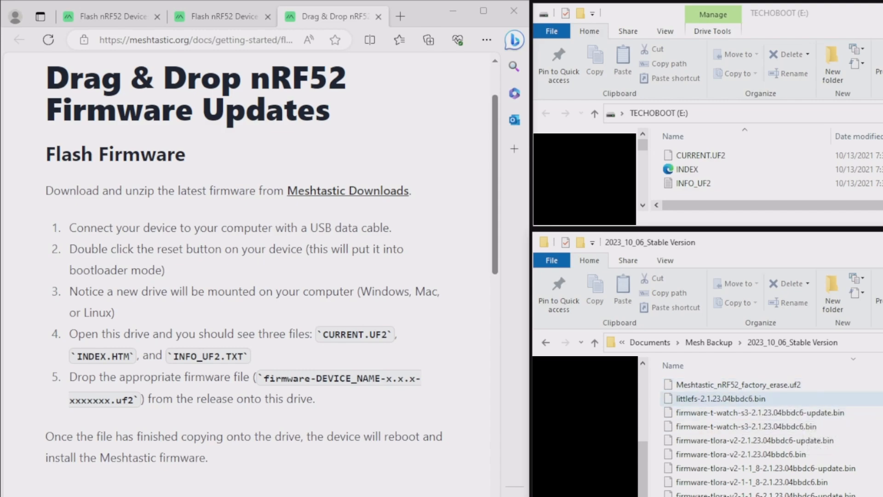
scroll("down", 3)
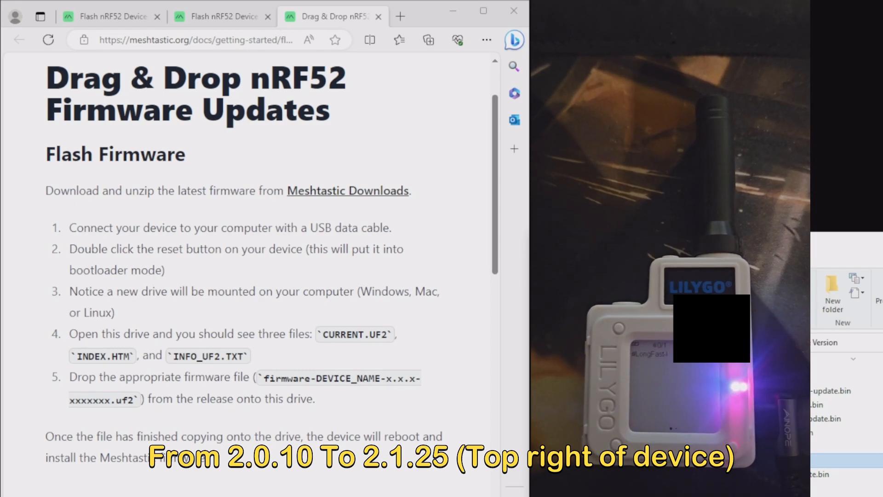
scroll("down", 3)
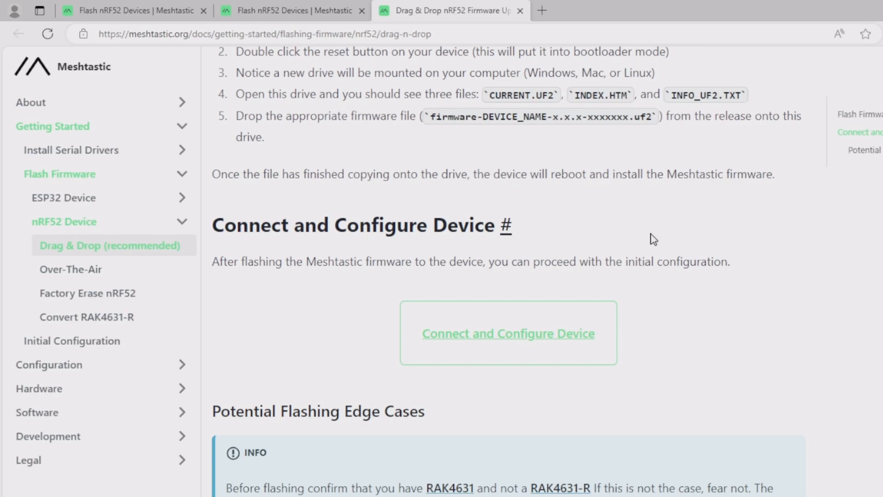
mouse_move(618, 239)
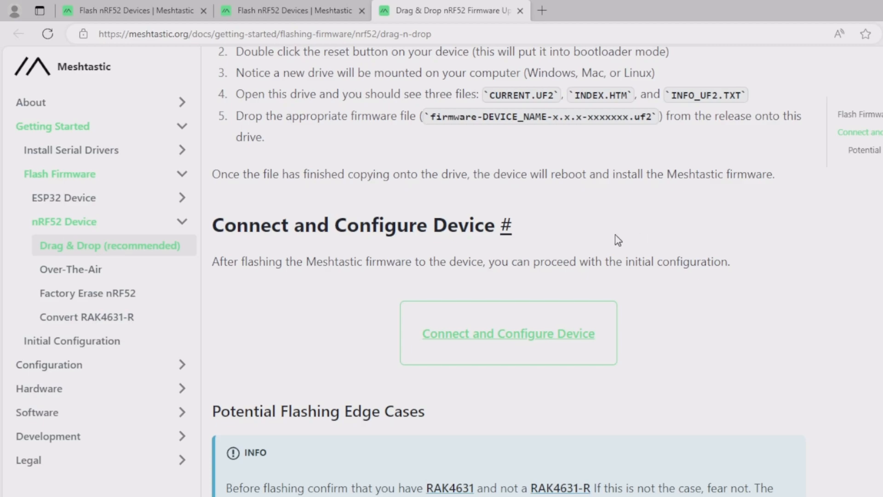
mouse_move(329, 301)
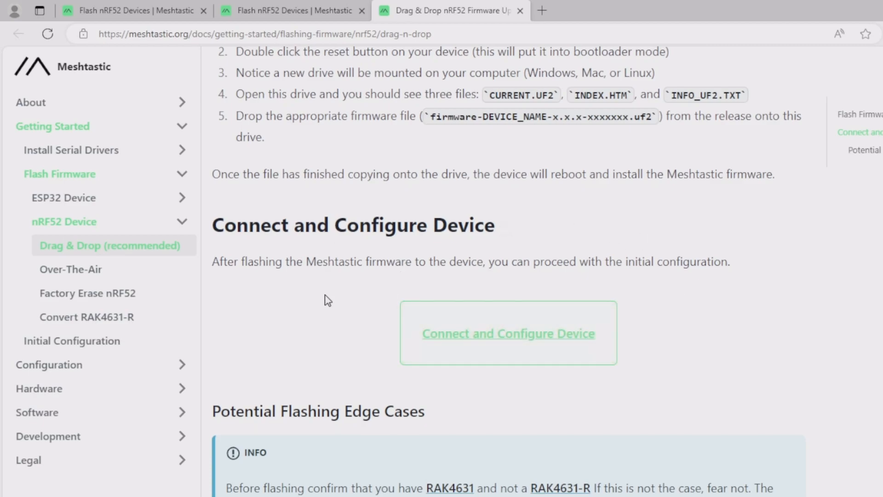
- Go to the Connect and Configure Device guide and launch the Meshtastic Web Client
left_click(507, 333)
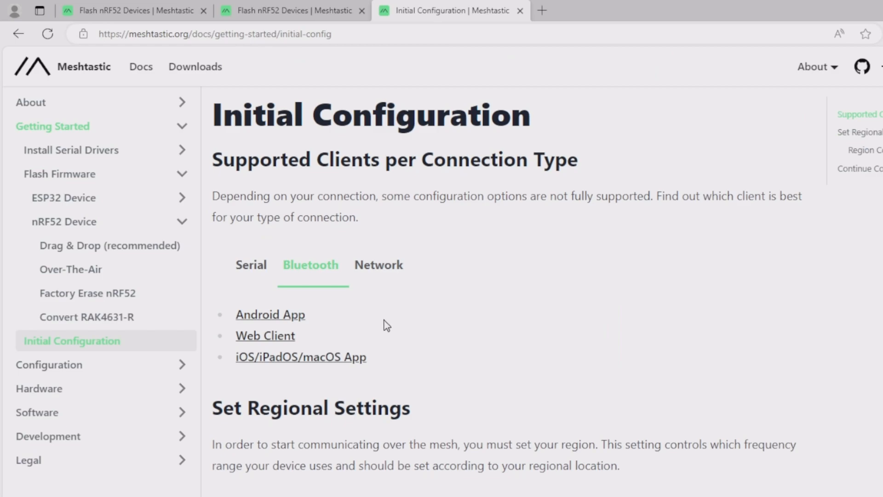
mouse_move(265, 336)
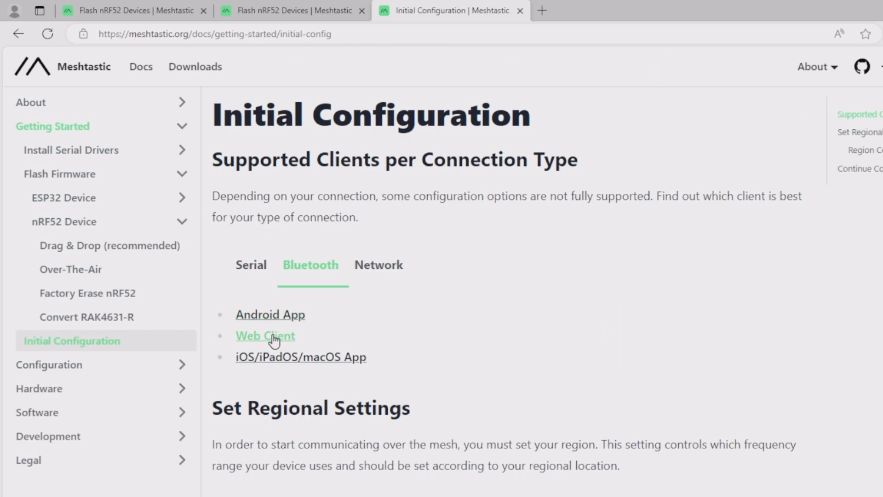
left_click(265, 336)
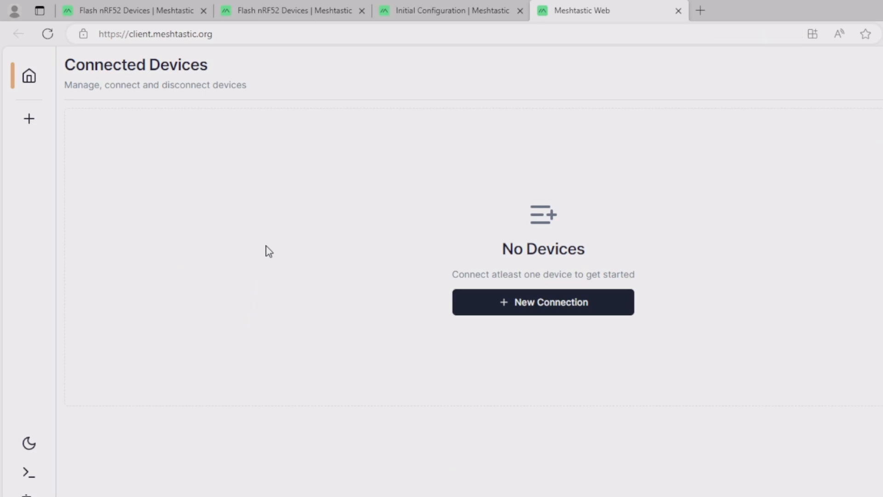
- Create a new Serial connection, pair the TinyUSB Serial port, and connect
left_click(542, 302)
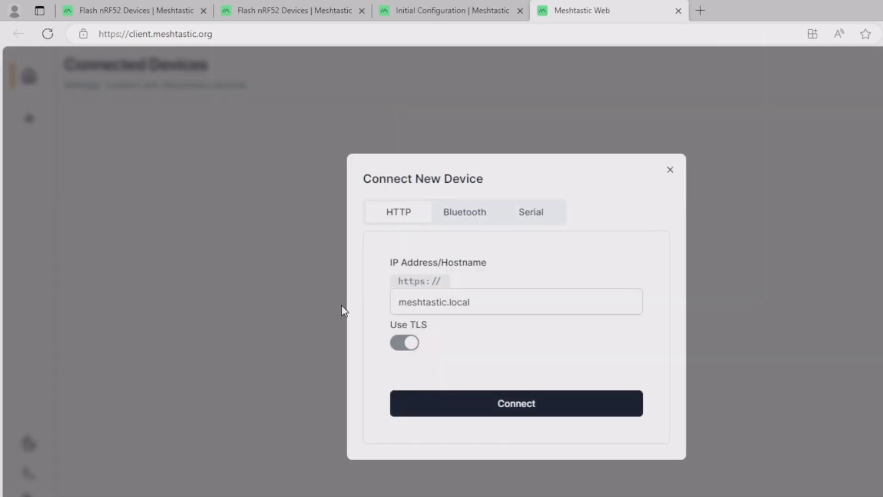
left_click(530, 212)
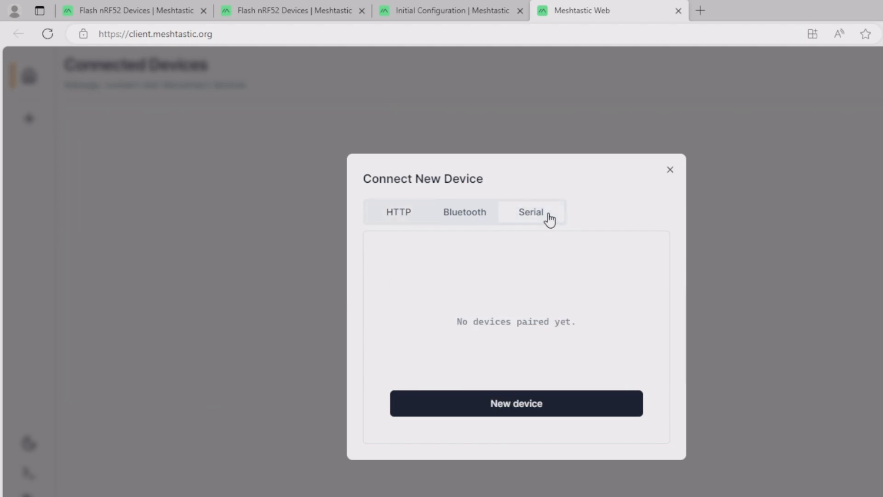
mouse_move(275, 169)
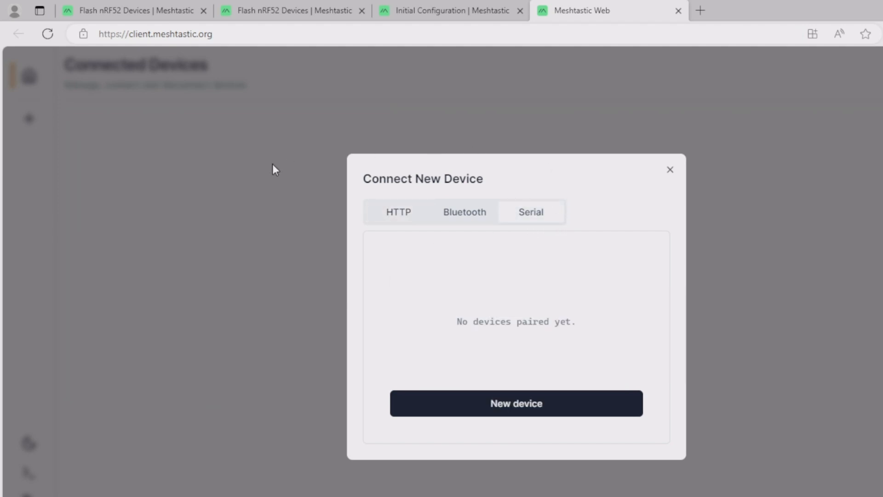
mouse_move(709, 134)
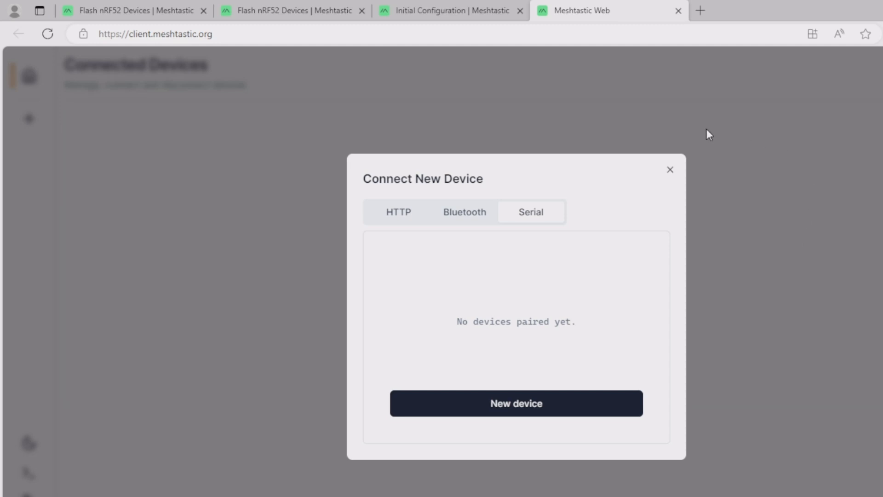
mouse_move(532, 220)
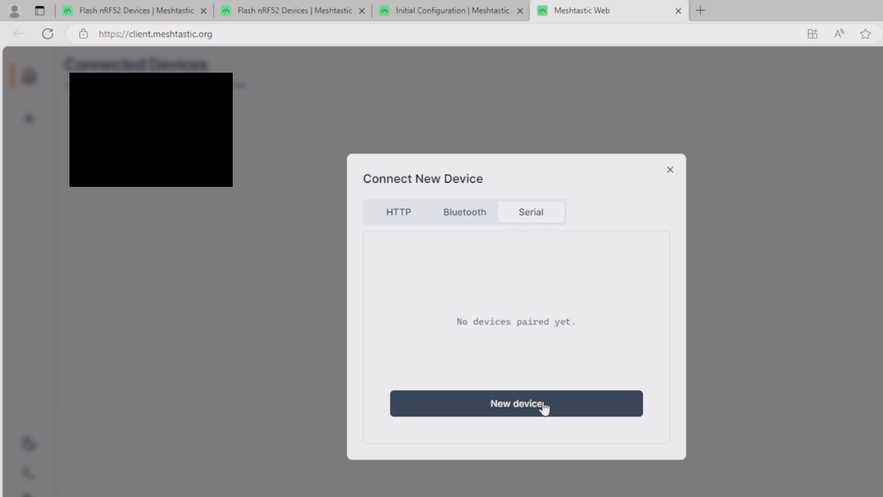
left_click(515, 403)
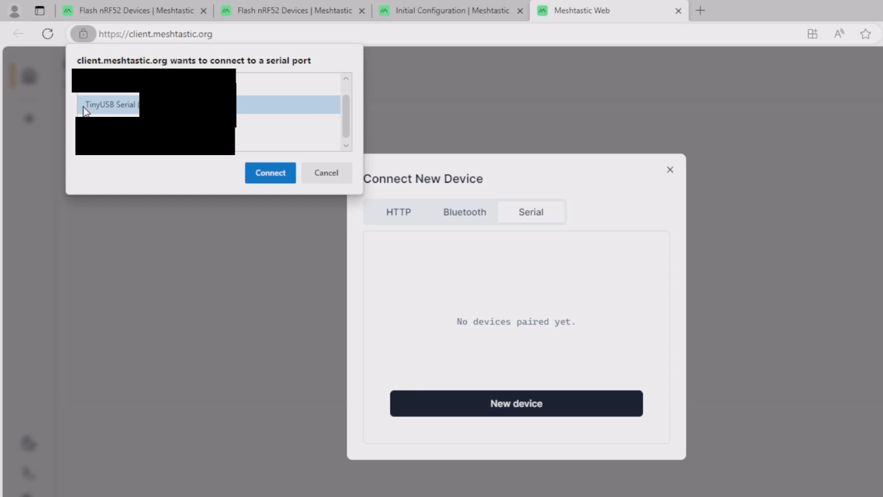
left_click(270, 172)
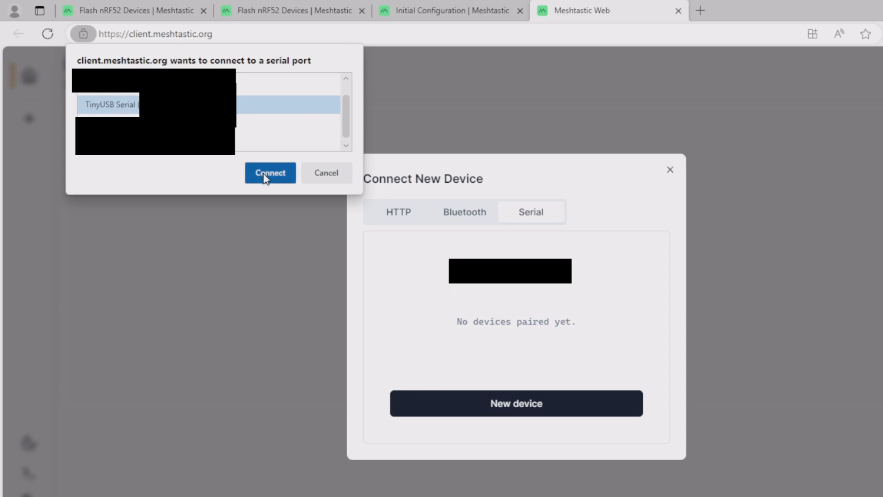
left_click(270, 173)
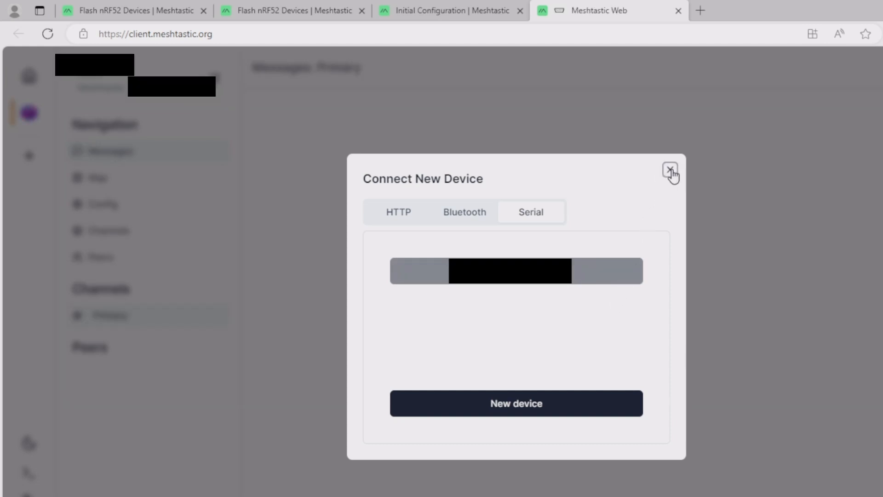
- Close the Connect New Device dialog
left_click(670, 170)
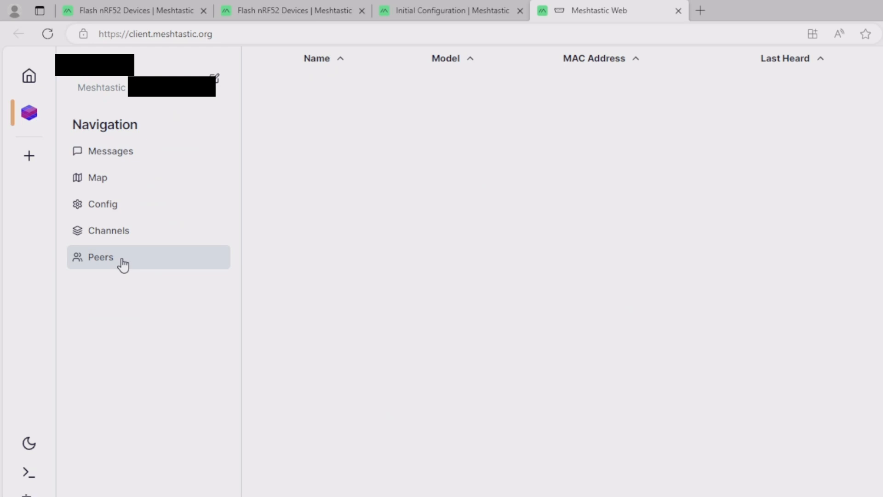
mouse_move(156, 223)
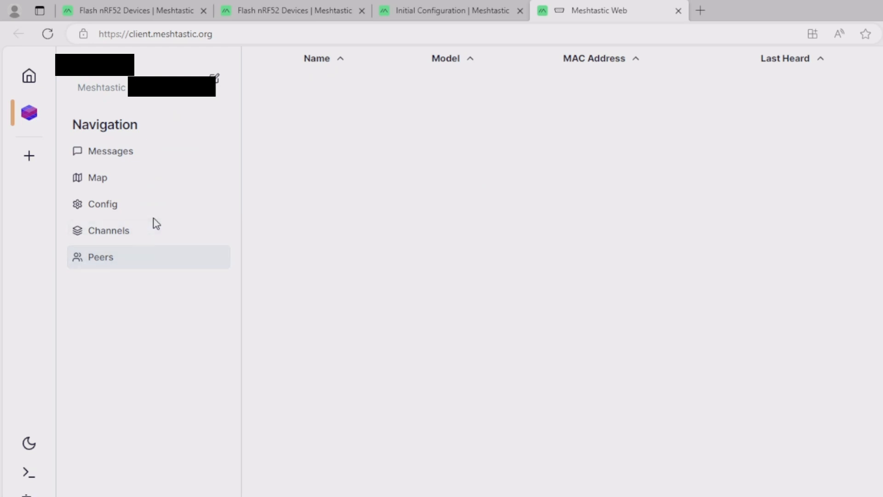
mouse_move(128, 163)
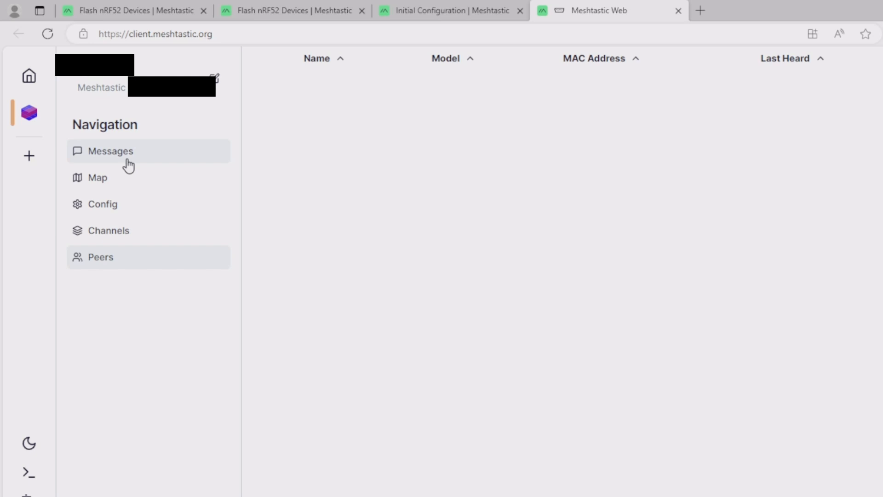
mouse_move(161, 151)
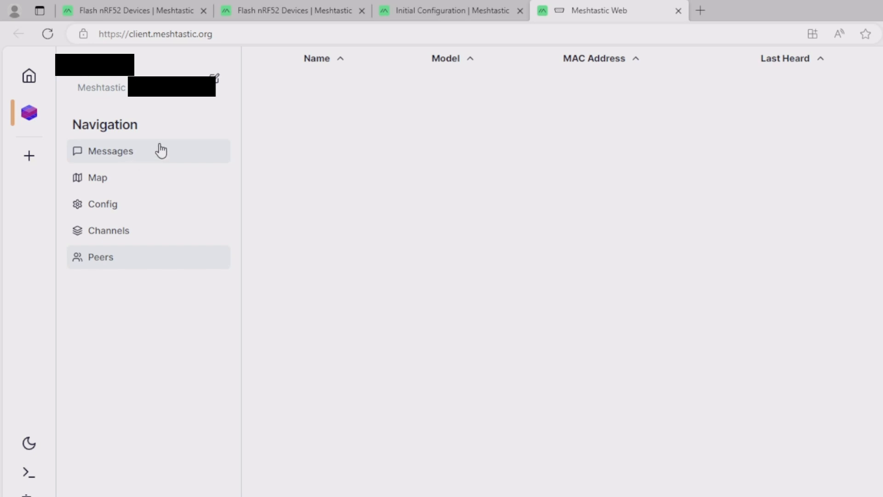